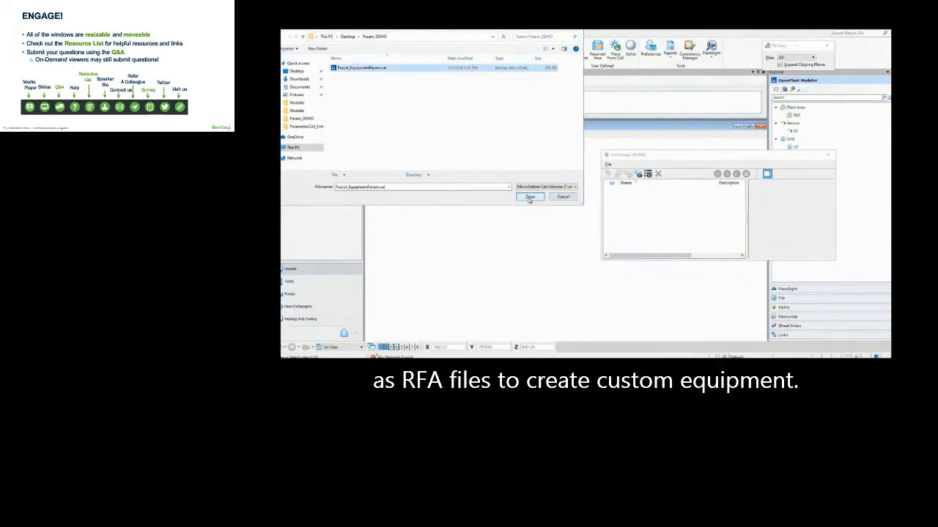
Step: Open the equipment cell library and convert the horizontal vessel cell into equipment V-0001
{"action": "left_click", "coordinate": [530, 197]}
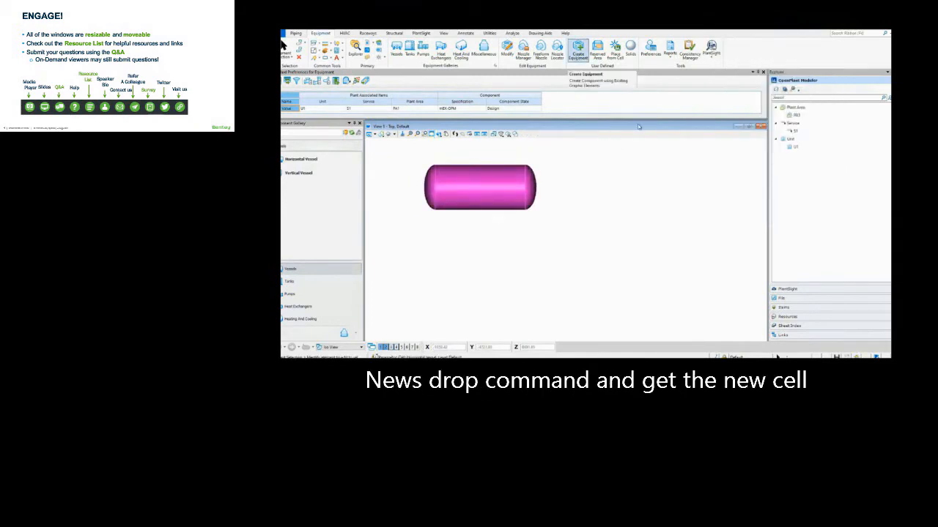
{"action": "left_click", "coordinate": [577, 50]}
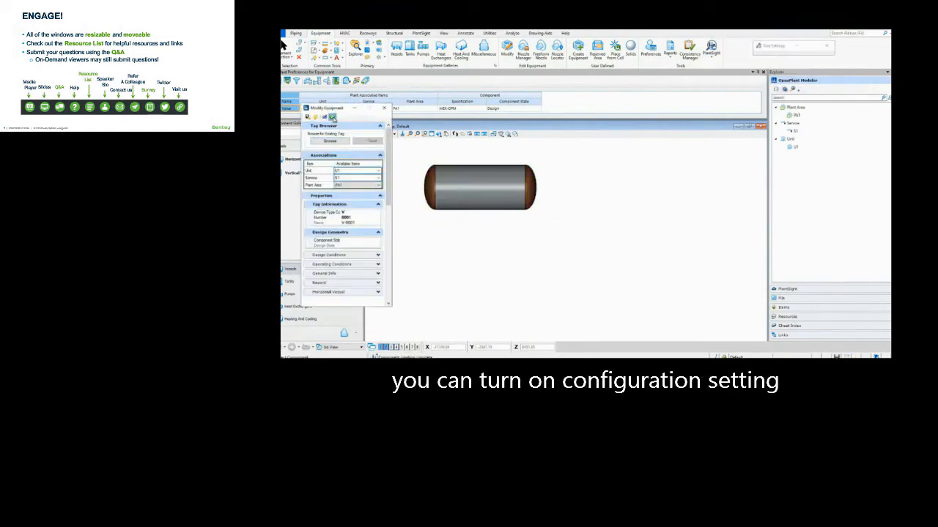
Step: Add the OPM_CUSTOM_EQUIP_PROCESS_PARAMETRIC_ELEM variable, then check and close the vessel's properties
{"action": "left_click", "coordinate": [384, 108]}
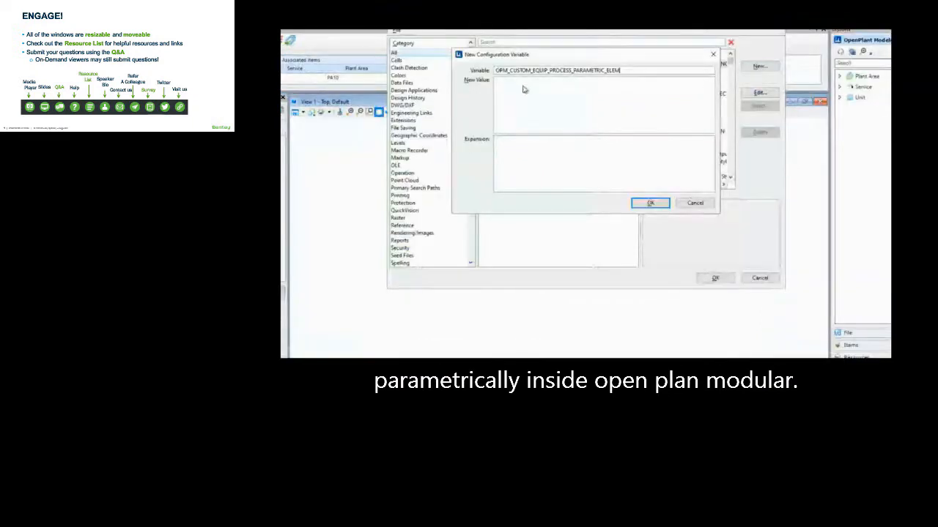
{"action": "left_click", "coordinate": [650, 203]}
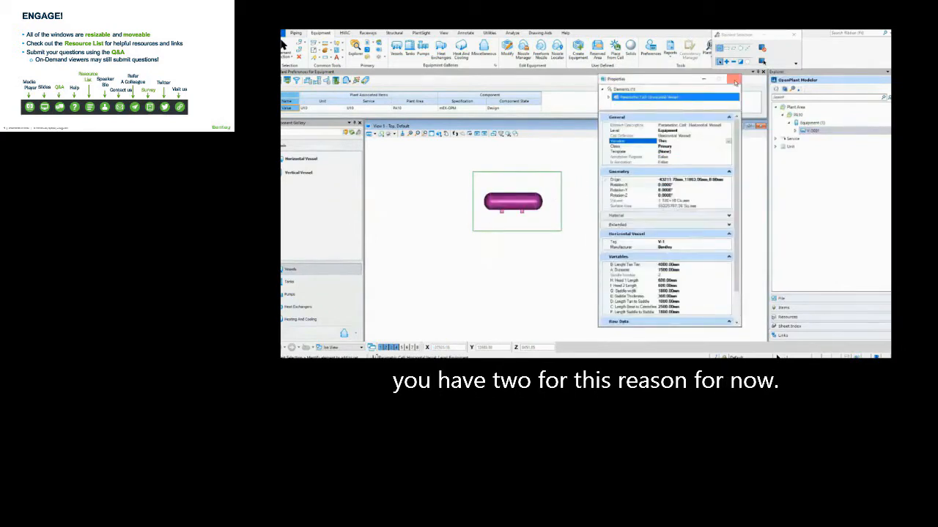
{"action": "left_click", "coordinate": [735, 80]}
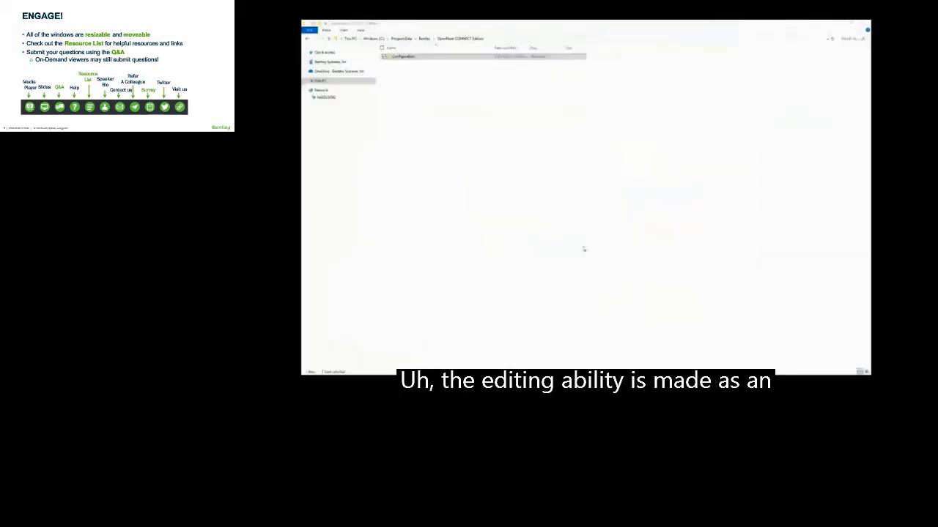
Step: Drill down through Configuration, WorkSets, Imperial, OpenPlant and Isometrics to the styles folder
{"action": "double_click", "coordinate": [403, 56]}
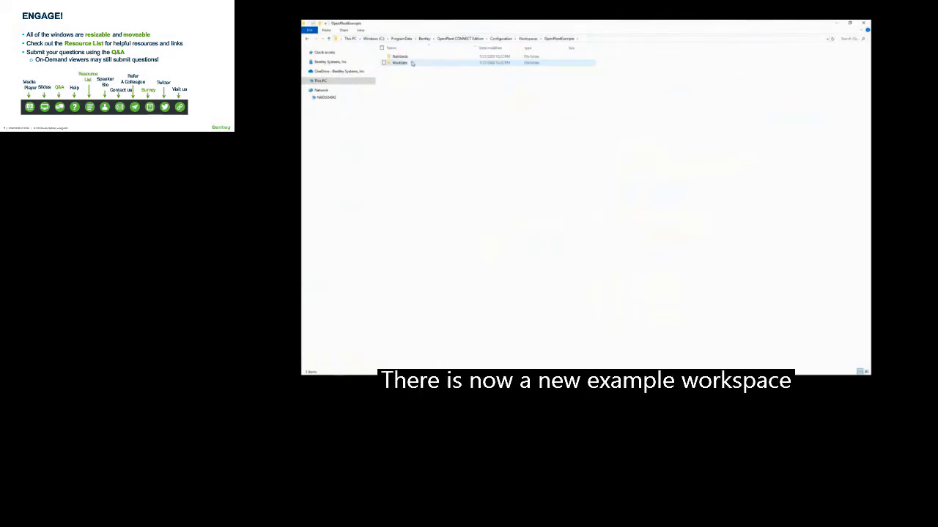
{"action": "double_click", "coordinate": [400, 62]}
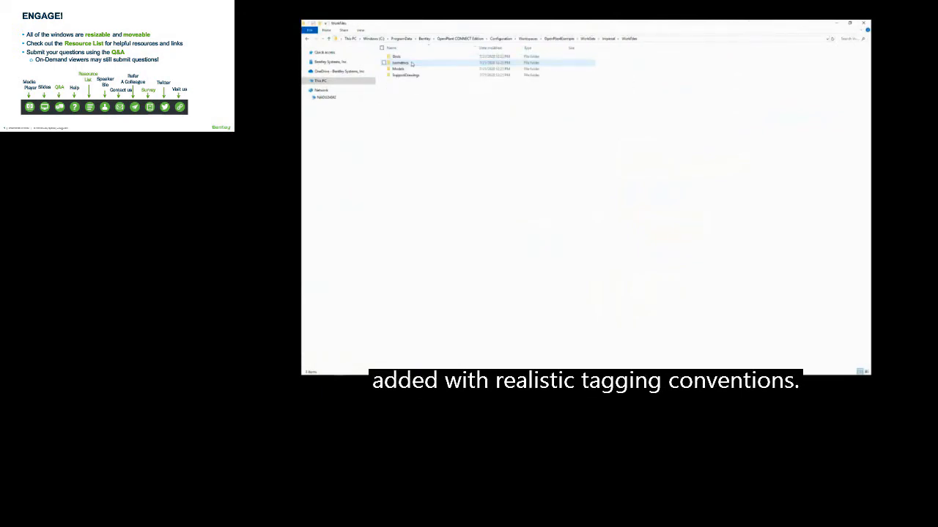
{"action": "double_click", "coordinate": [398, 68]}
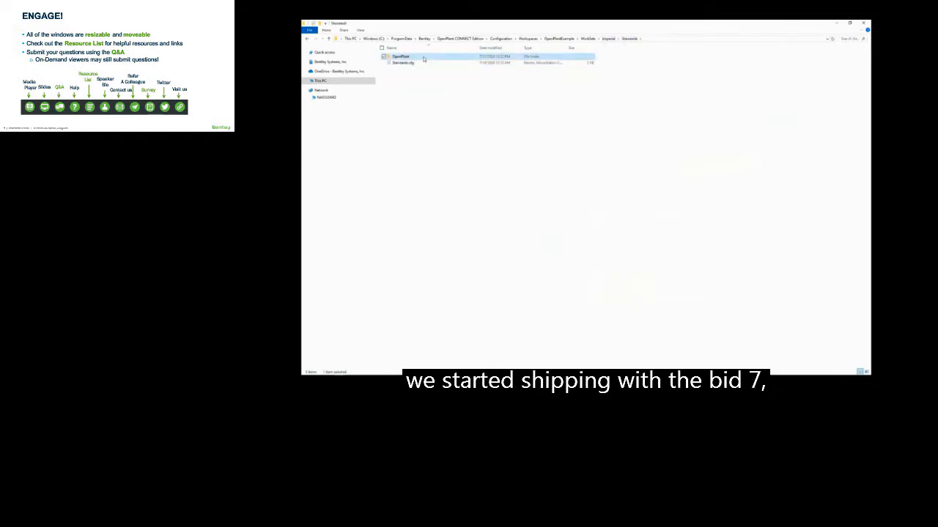
{"action": "double_click", "coordinate": [401, 56]}
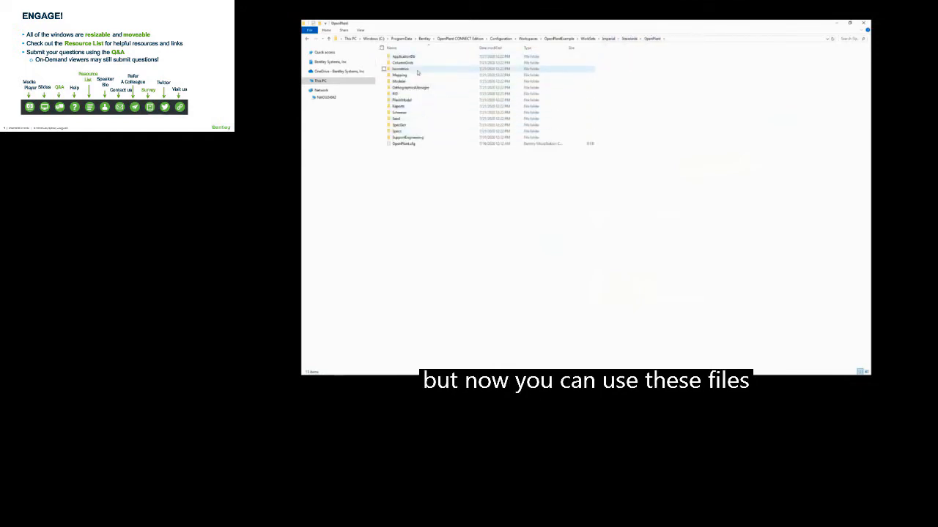
{"action": "double_click", "coordinate": [400, 69]}
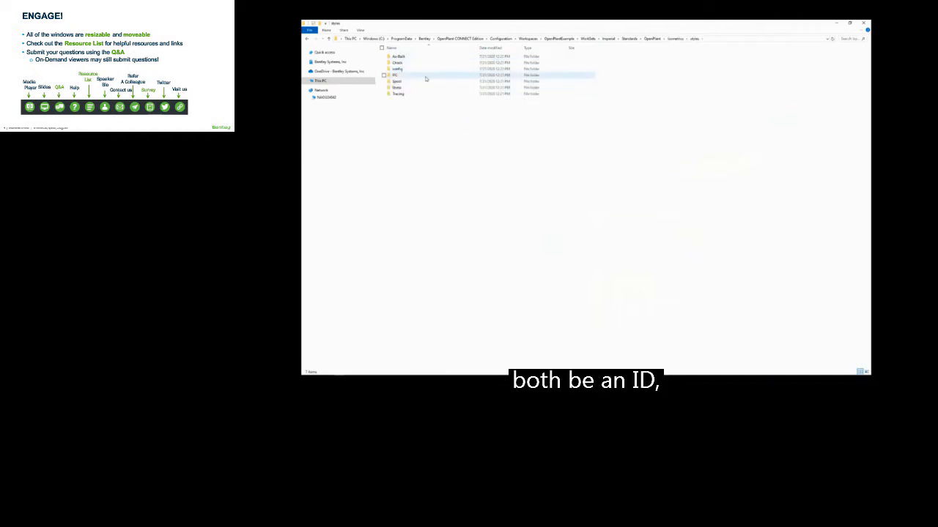
{"action": "double_click", "coordinate": [398, 69]}
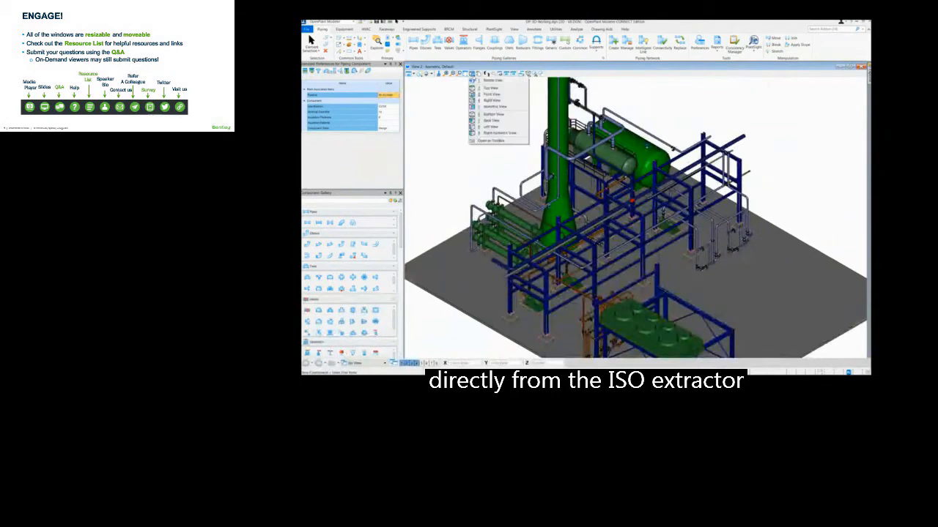
Step: Choose a standard view orientation in the OPM-3D-PLANT model
{"action": "left_click", "coordinate": [492, 87]}
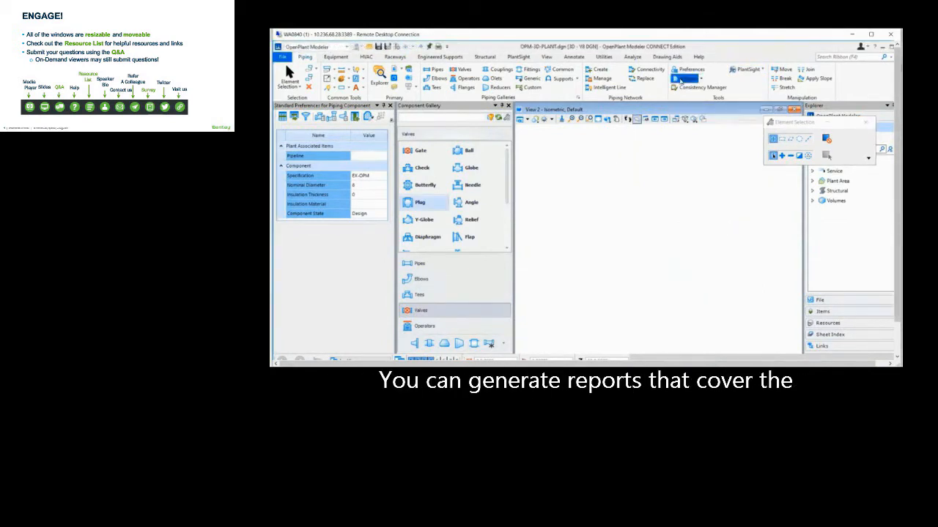
Step: Run the BOM By Line Number report and scroll through its results
{"action": "left_click", "coordinate": [687, 78]}
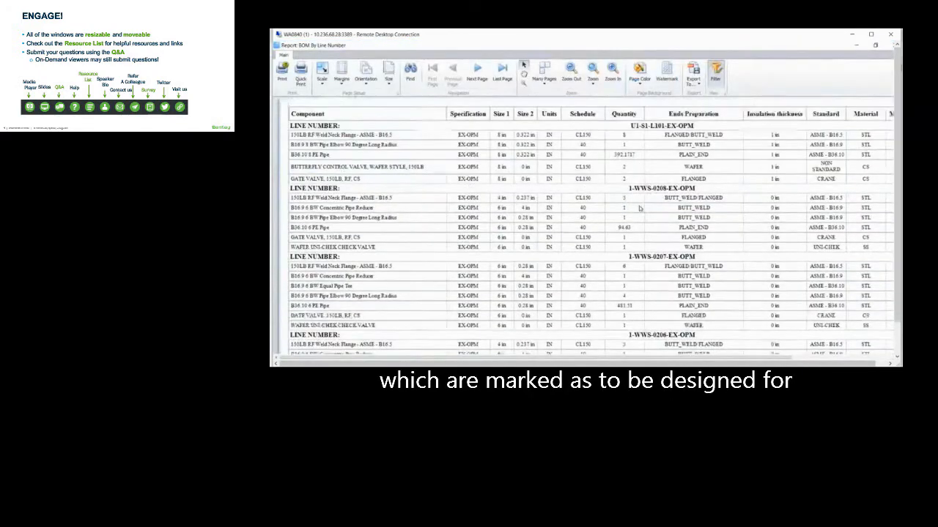
{"action": "scroll", "scroll_direction": "up", "scroll_amount": 3}
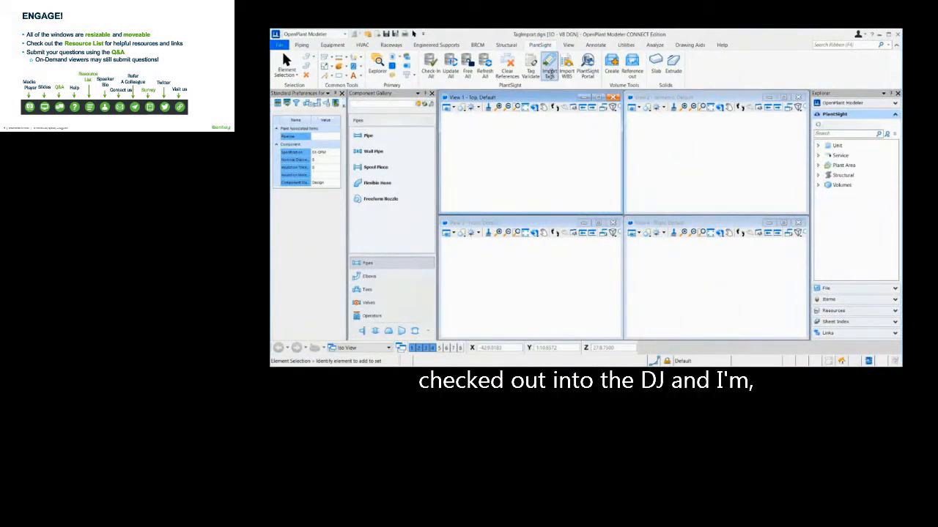
Step: Import tags from the chosen file after reviewing the valve and plant area classes
{"action": "left_click", "coordinate": [566, 65]}
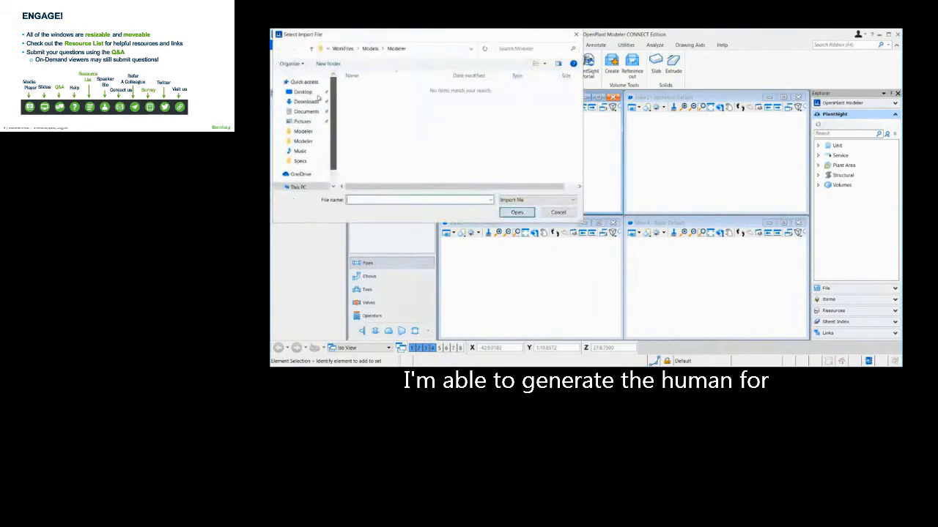
{"action": "left_click", "coordinate": [516, 213]}
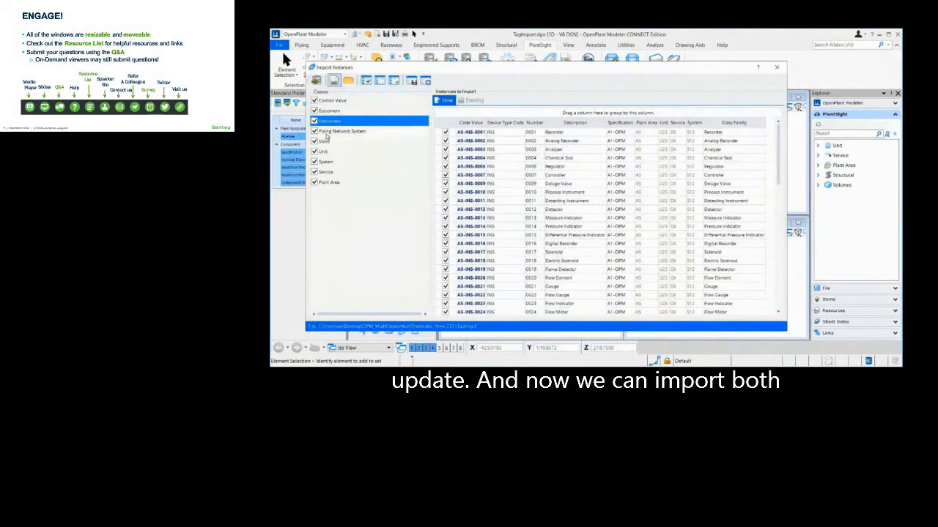
{"action": "left_click", "coordinate": [324, 140]}
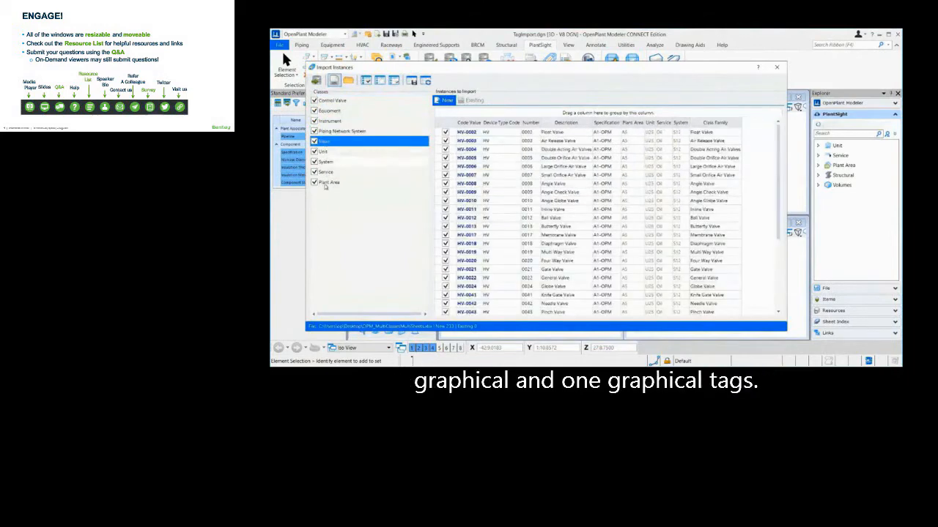
{"action": "left_click", "coordinate": [325, 171]}
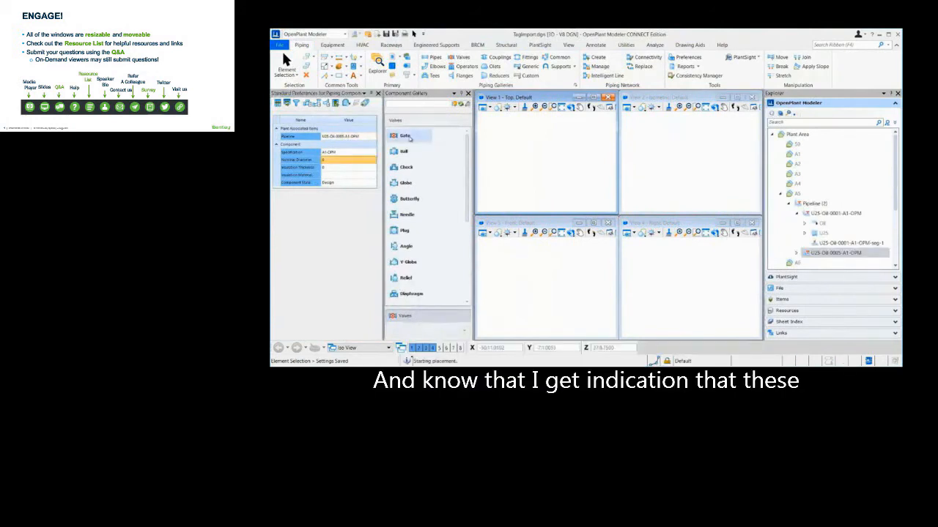
Step: Start placing a Gate valve and browse existing tags in the Tag Browser
{"action": "left_click", "coordinate": [405, 135]}
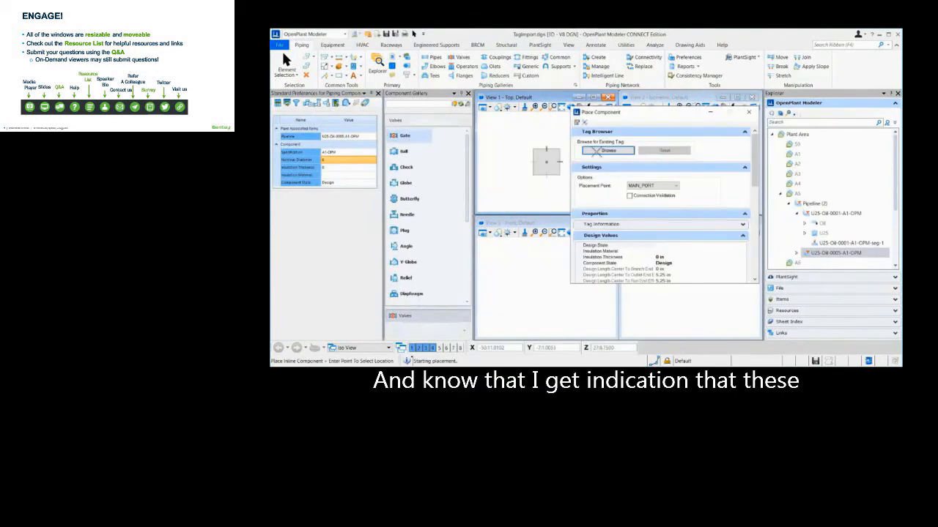
{"action": "left_click", "coordinate": [608, 150]}
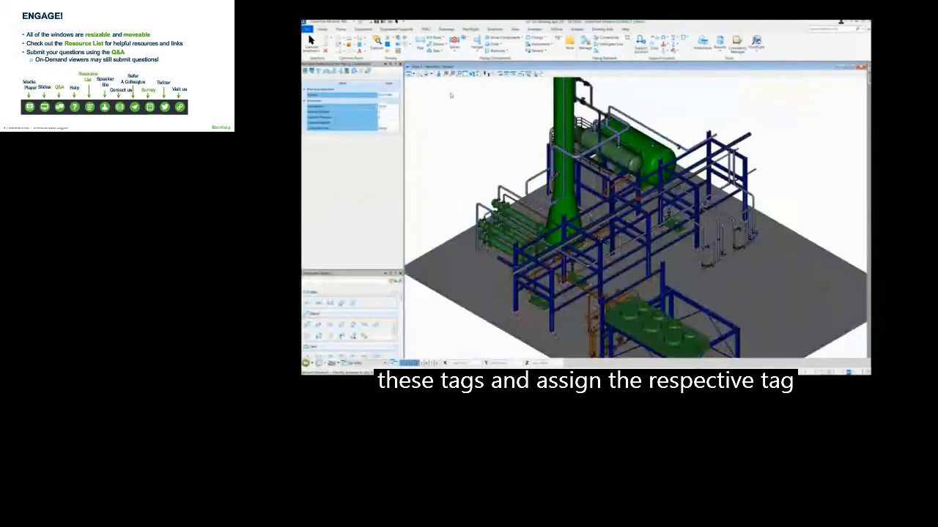
{"action": "left_click", "coordinate": [308, 29]}
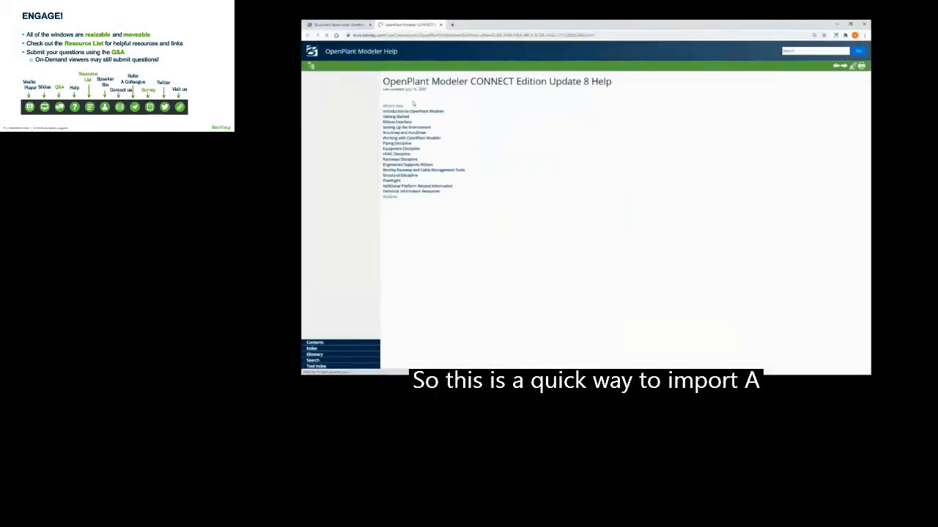
Step: Open the What's New topic in the Update 8 Help contents
{"action": "left_click", "coordinate": [393, 105]}
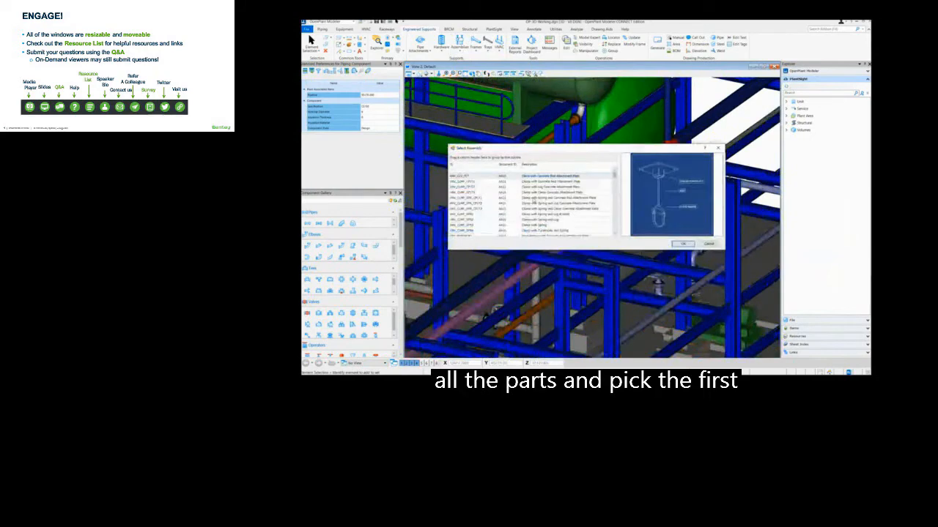
Step: Pick a support assembly, then open the OpenPlantSupportEngineering program folder
{"action": "left_click", "coordinate": [681, 243]}
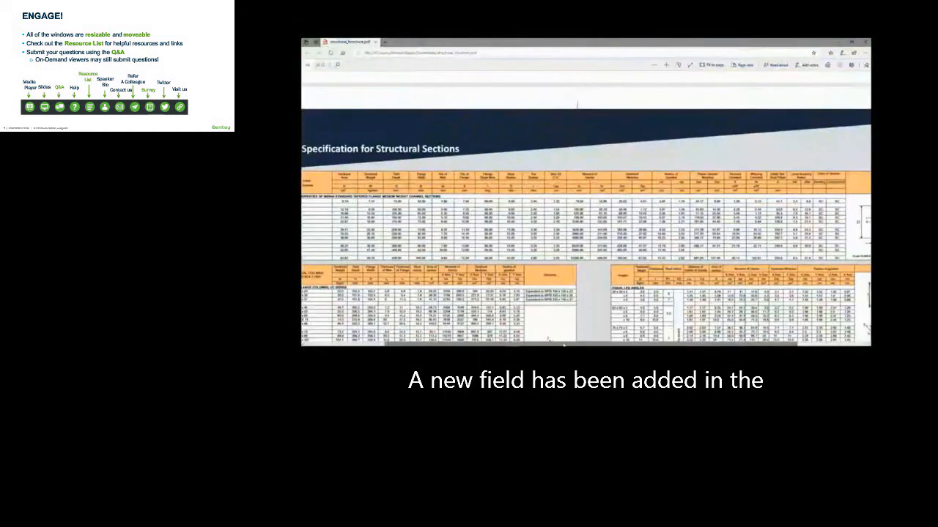
{"action": "scroll", "scroll_direction": "down", "scroll_amount": 3}
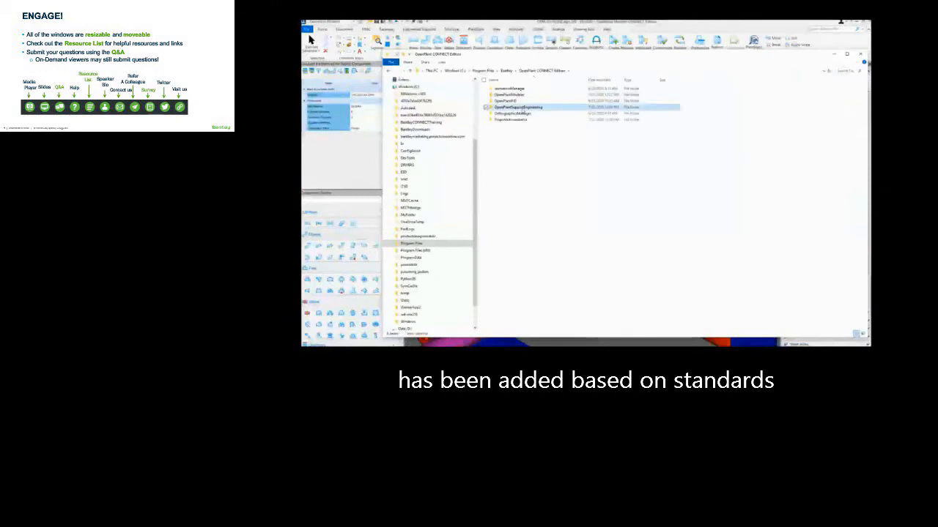
{"action": "double_click", "coordinate": [518, 107]}
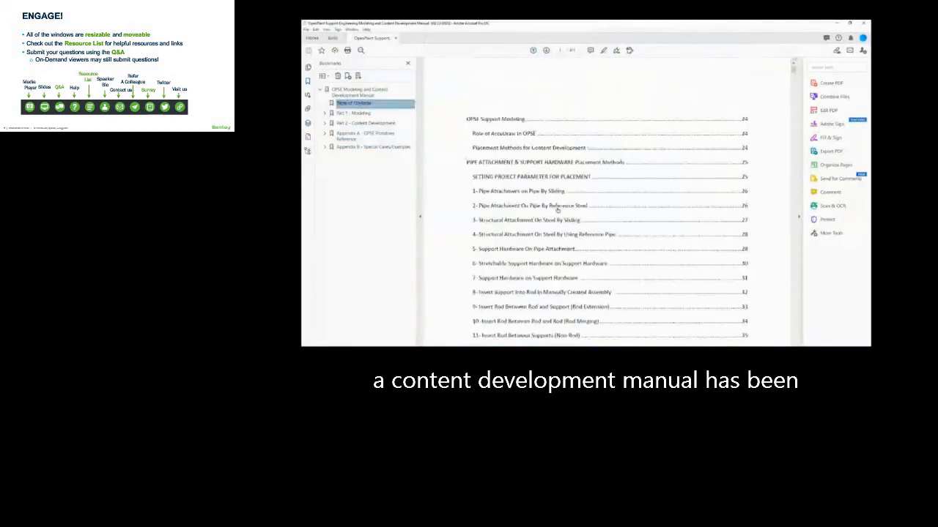
Step: Scroll the manual's table of contents and jump to OPSE Support Modeling
{"action": "scroll", "scroll_direction": "down", "scroll_amount": 3}
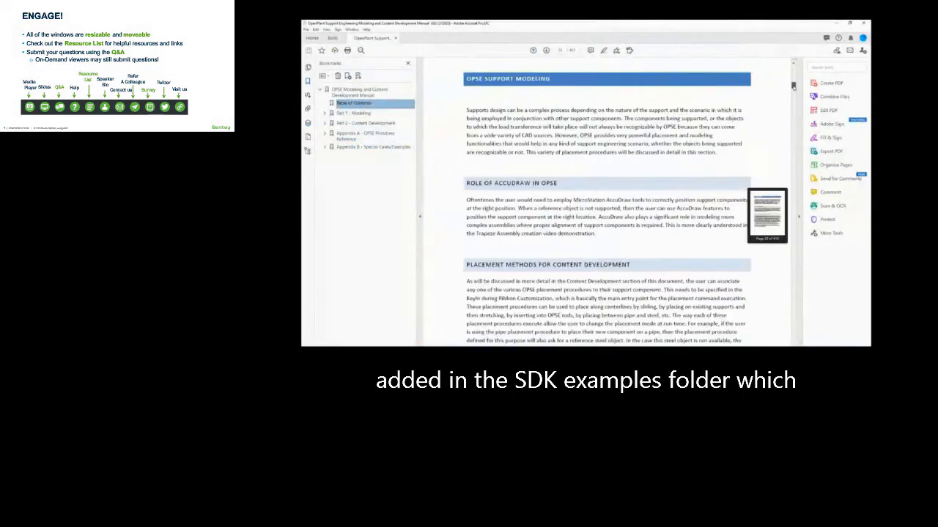
{"action": "left_click", "coordinate": [366, 203]}
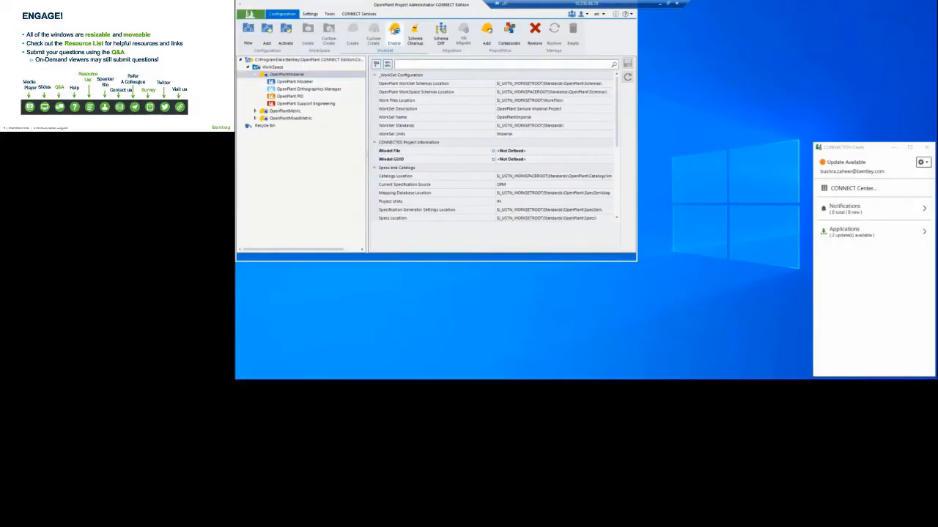
Step: Run the WorkSet Product Enable Wizard on OpenPlantImperial with Raceway and Cable Management checked
{"action": "left_click", "coordinate": [394, 31]}
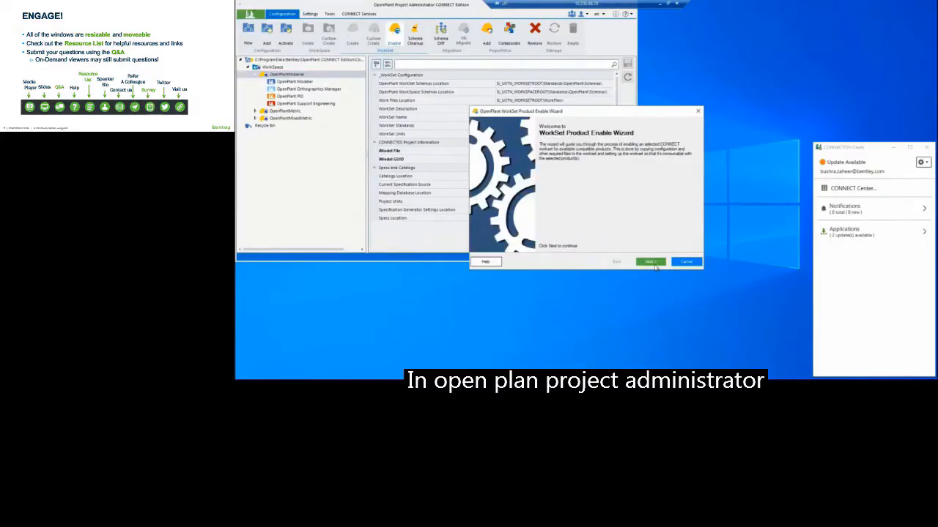
{"action": "left_click", "coordinate": [649, 262]}
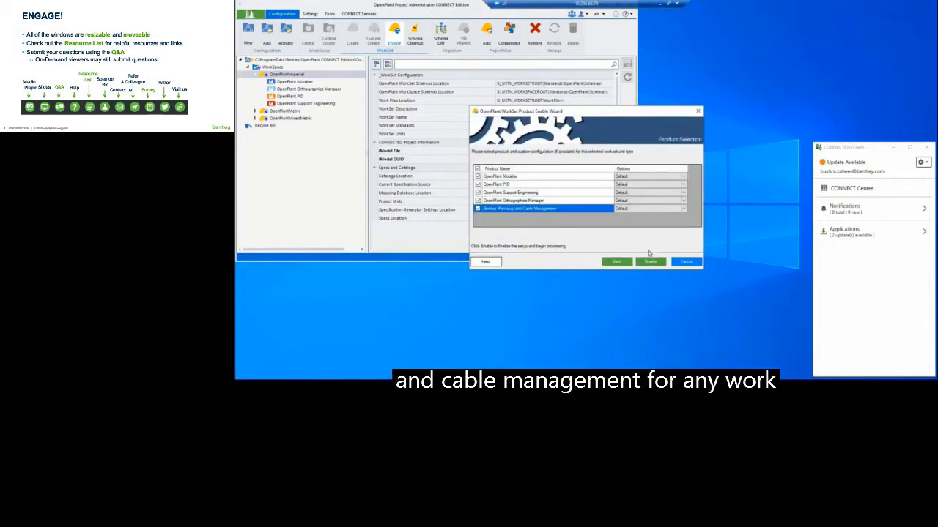
{"action": "left_click", "coordinate": [650, 262]}
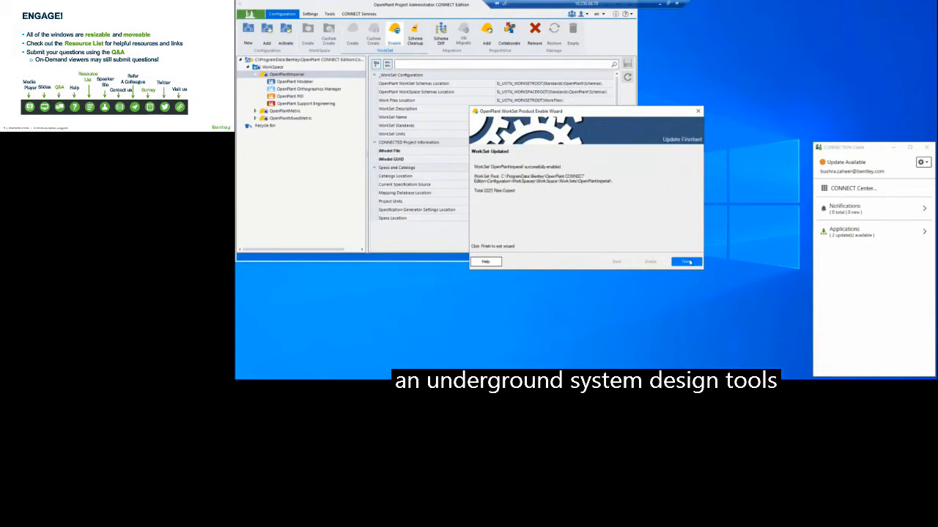
{"action": "left_click", "coordinate": [686, 262]}
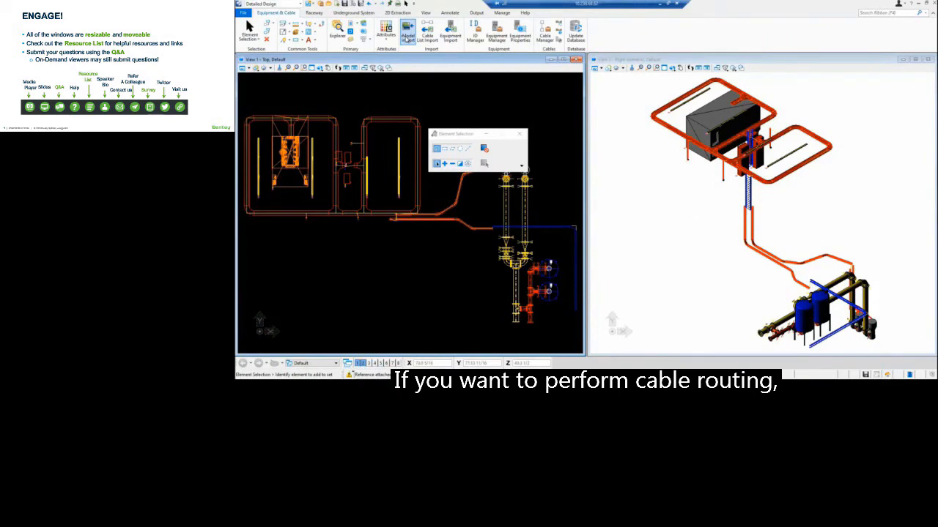
Step: Import the vertical pumps and vessels from OpenPlant Modeler via iModel Import, accepting the added objects
{"action": "left_click", "coordinate": [520, 134]}
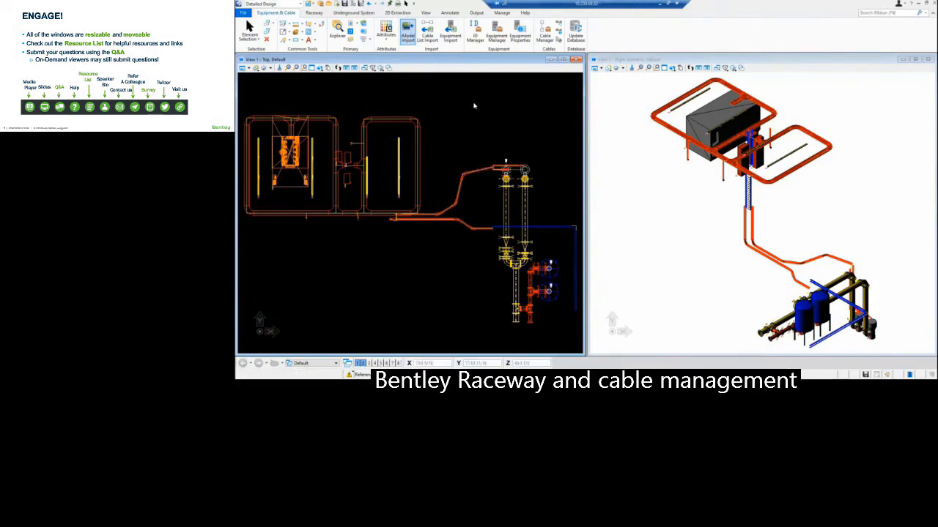
{"action": "left_click", "coordinate": [408, 32]}
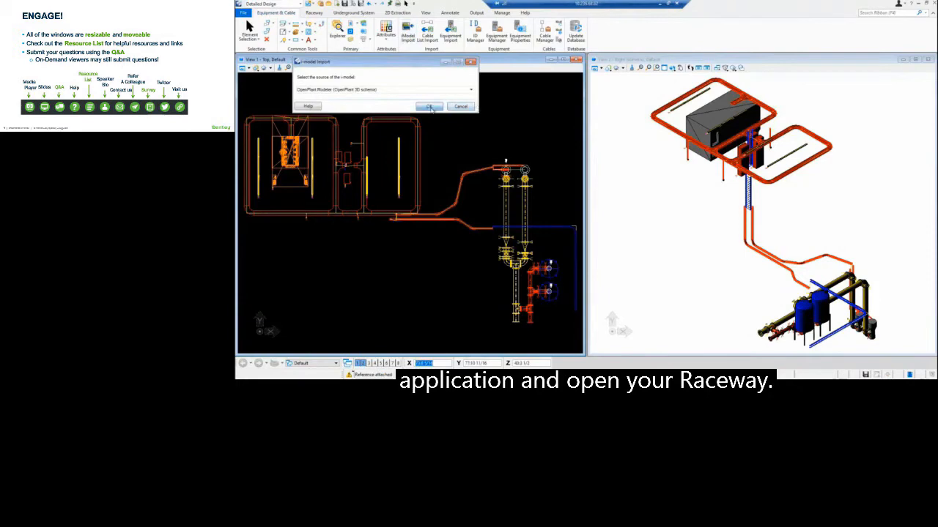
{"action": "left_click", "coordinate": [429, 106]}
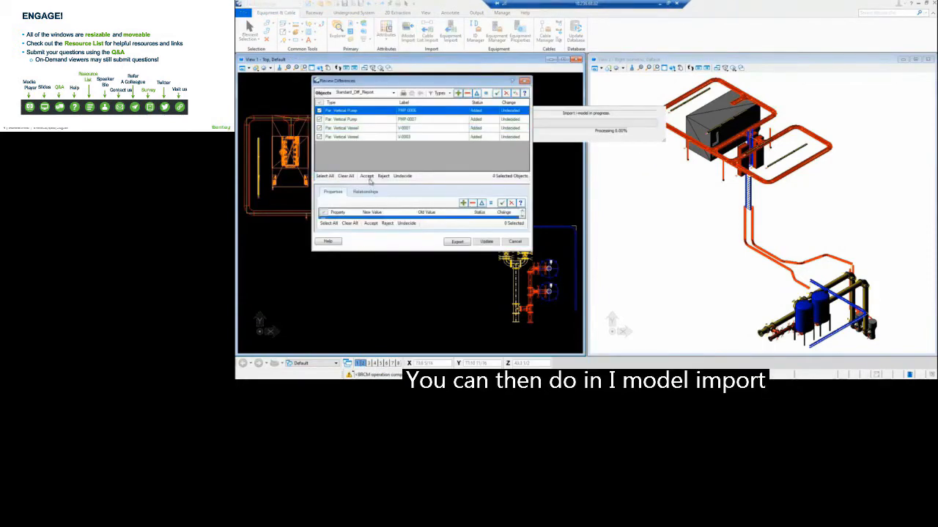
{"action": "left_click", "coordinate": [486, 240]}
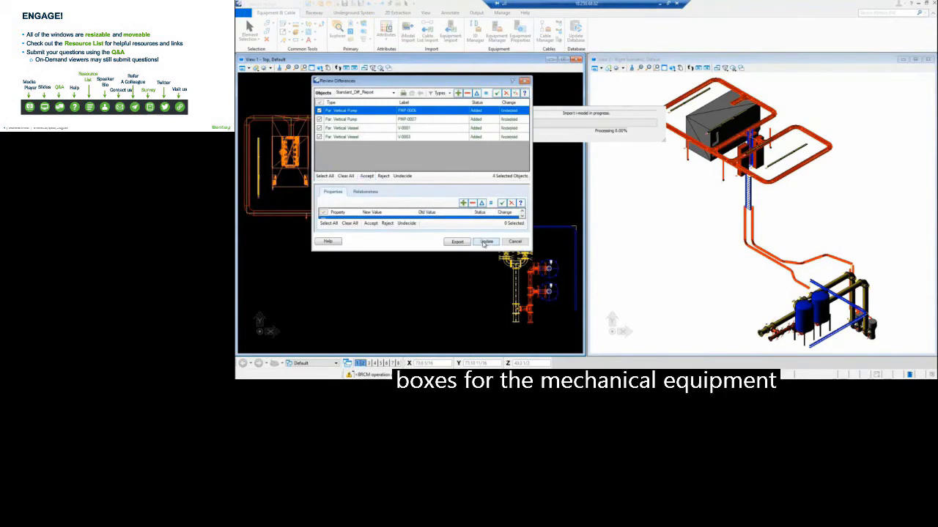
{"action": "left_click", "coordinate": [486, 242]}
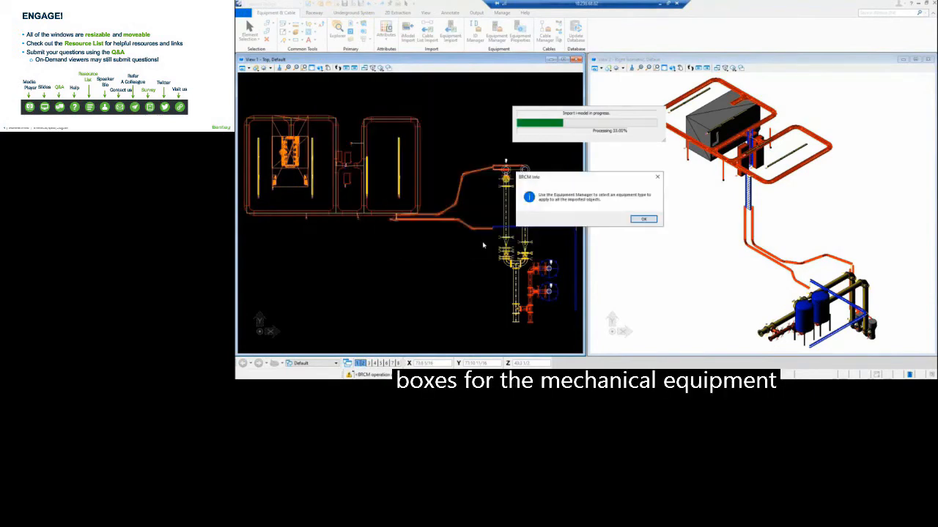
{"action": "left_click", "coordinate": [643, 219]}
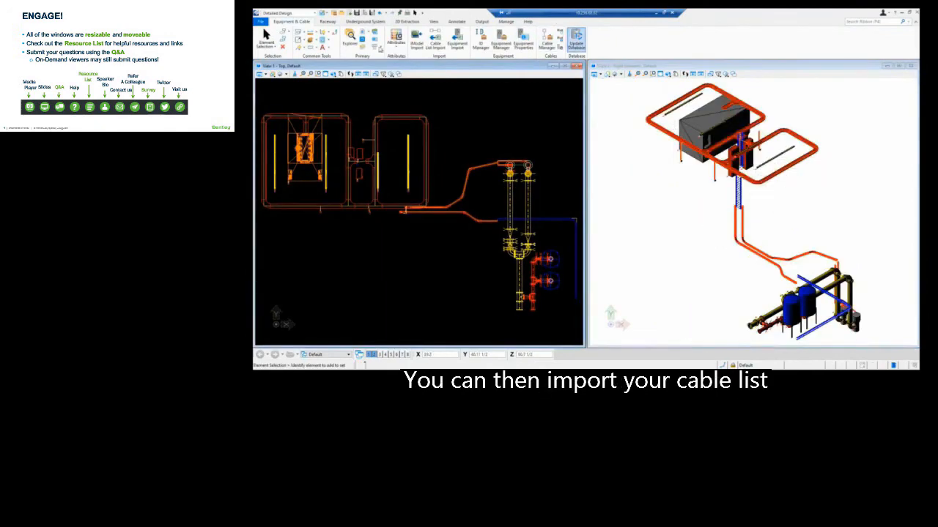
Step: Run Automatic Routing on the project's cable list from the Cable Manager's Routing Manager
{"action": "left_click", "coordinate": [576, 42]}
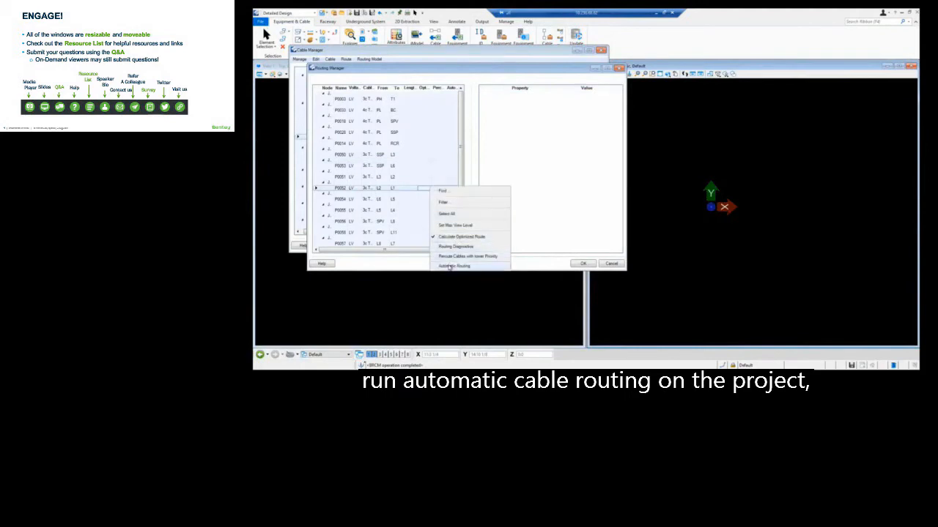
{"action": "left_click", "coordinate": [453, 266]}
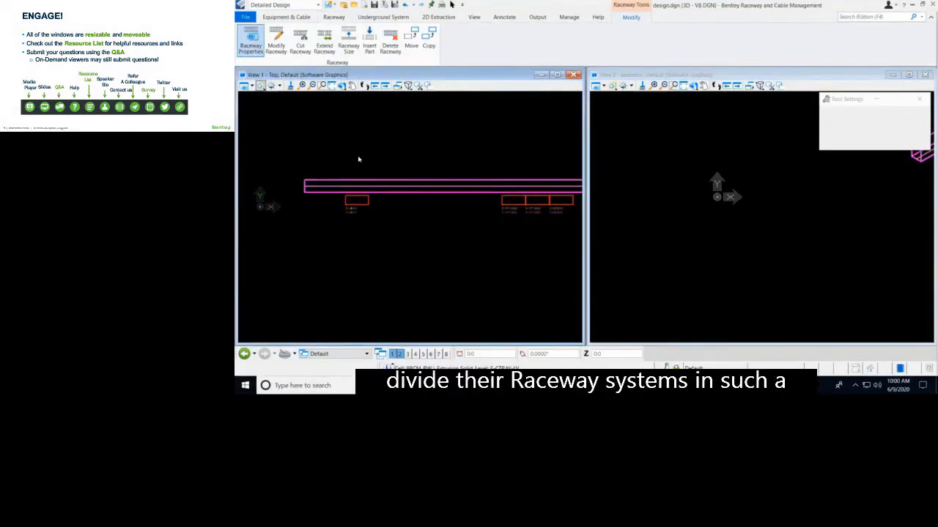
Step: Set the cable tray's Divider / Section 1 [%] to <Dynamic> in the Raceway Property Manager
{"action": "left_click", "coordinate": [251, 40]}
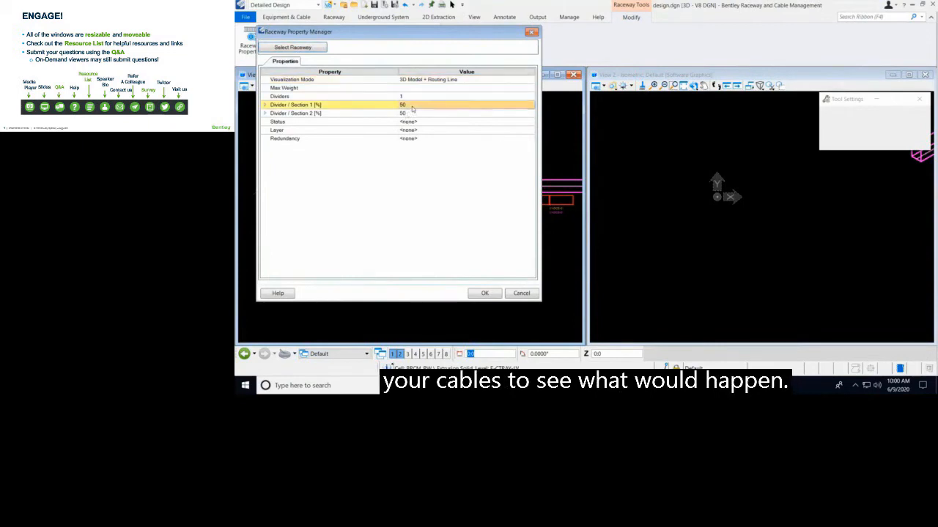
{"action": "left_click", "coordinate": [529, 104]}
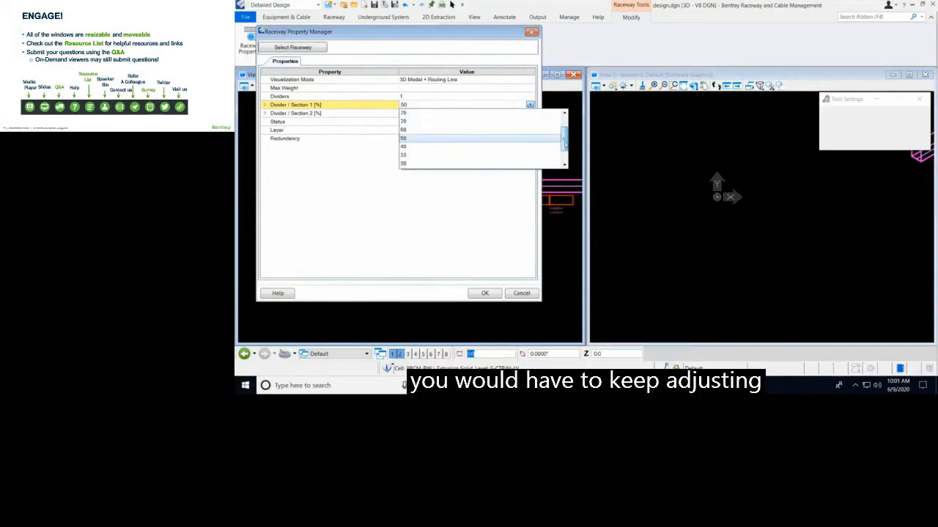
{"action": "scroll", "scroll_direction": "up", "scroll_amount": 3}
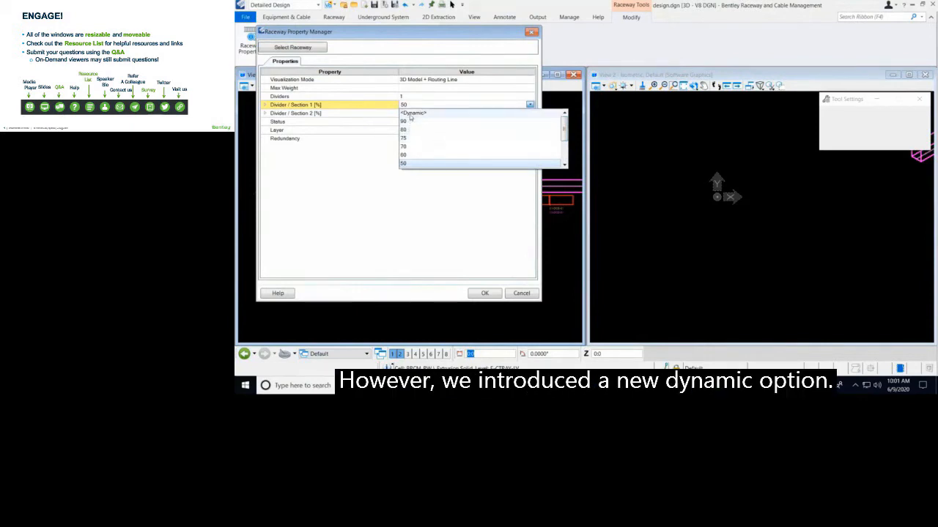
{"action": "left_click", "coordinate": [413, 113]}
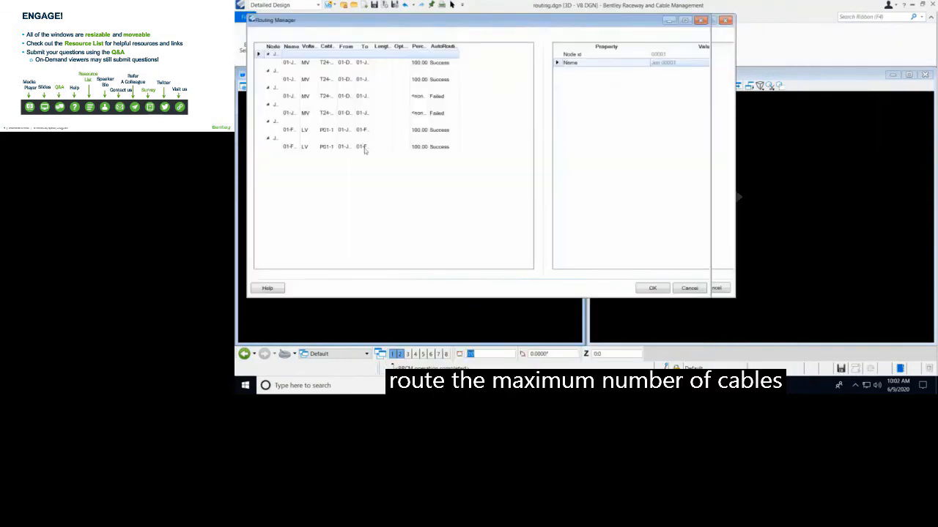
Step: Auto-route the selected cables, acknowledge the hit/failure summary, and open Raceway Fill Info
{"action": "left_click", "coordinate": [344, 146]}
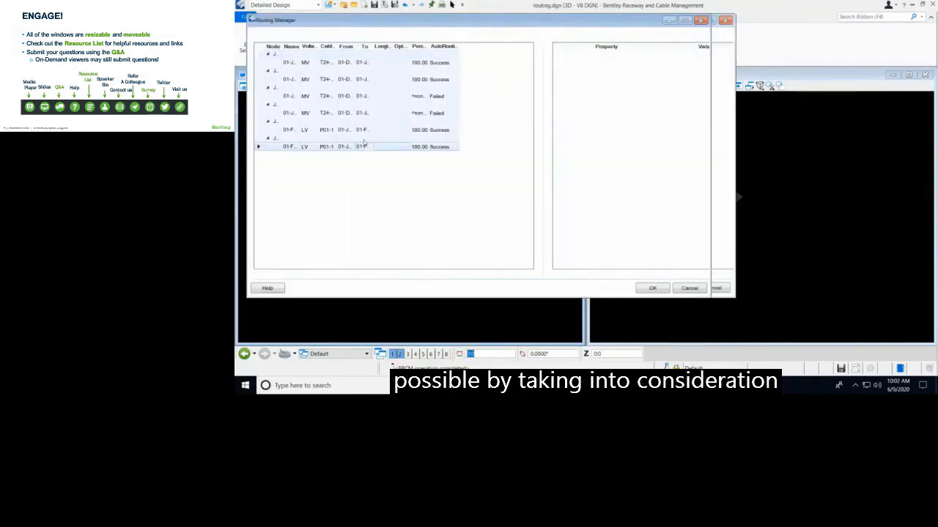
{"action": "right_click", "coordinate": [359, 143]}
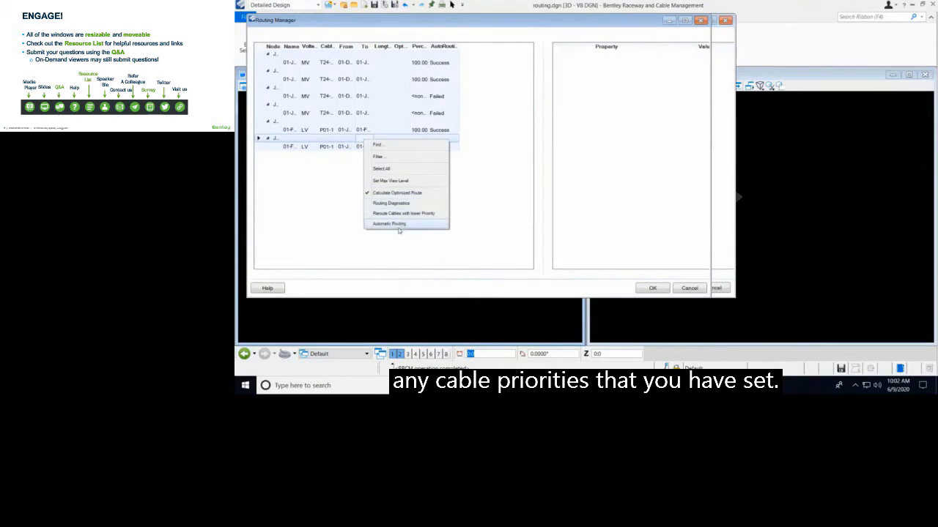
{"action": "left_click", "coordinate": [389, 223]}
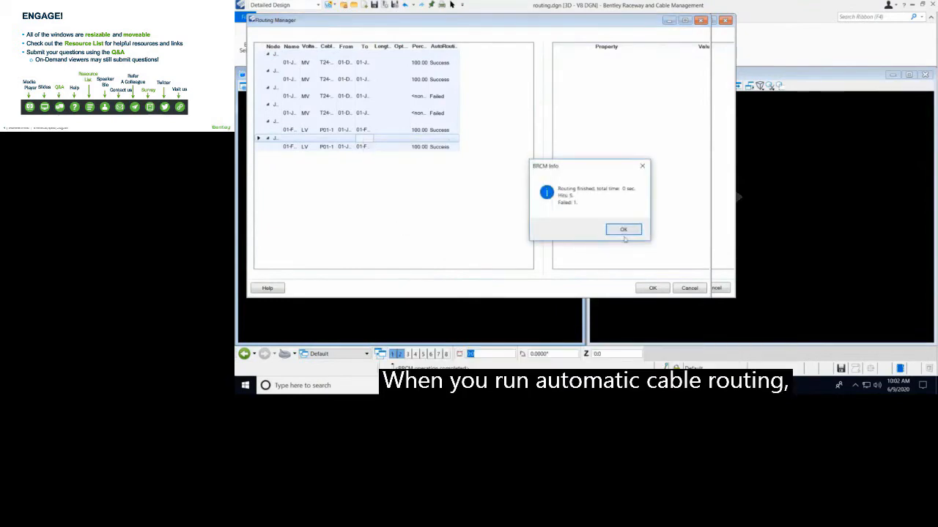
{"action": "left_click", "coordinate": [623, 230]}
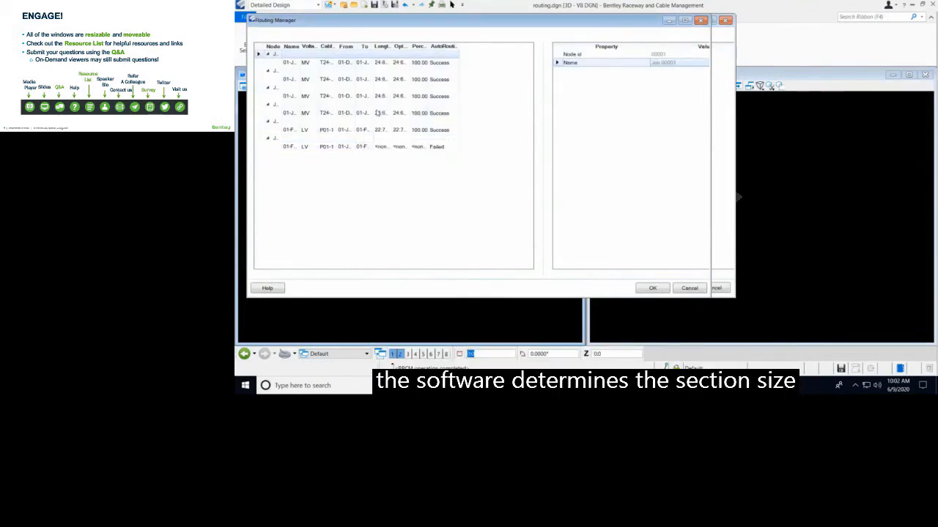
{"action": "left_click", "coordinate": [351, 32]}
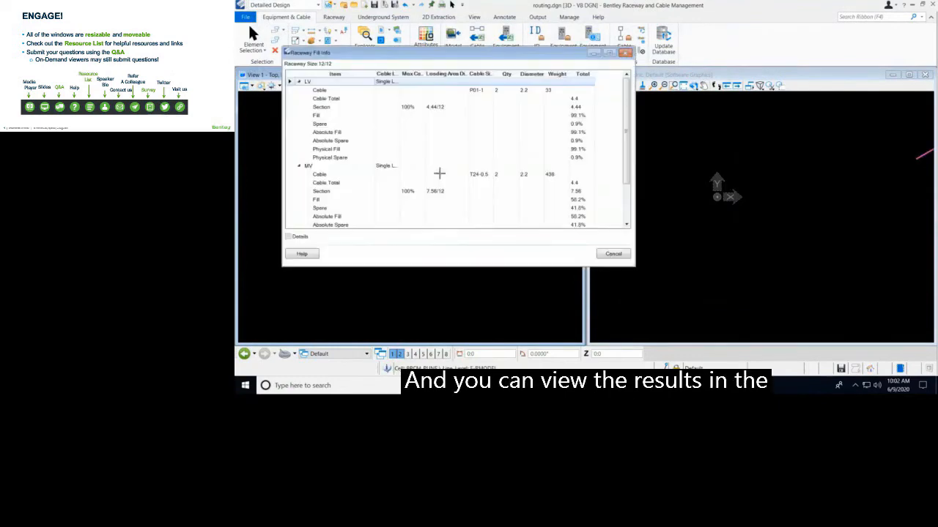
{"action": "mouse_move", "coordinate": [364, 139]}
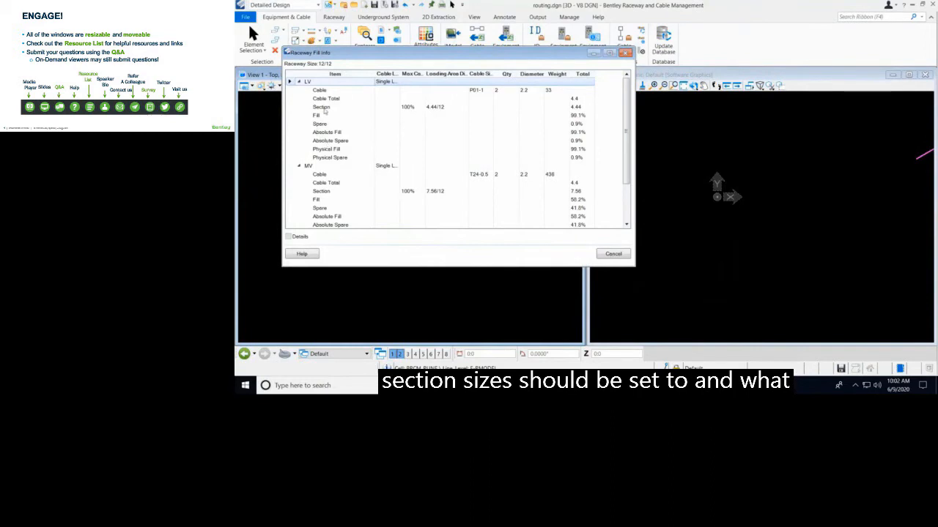
{"action": "left_click", "coordinate": [320, 106]}
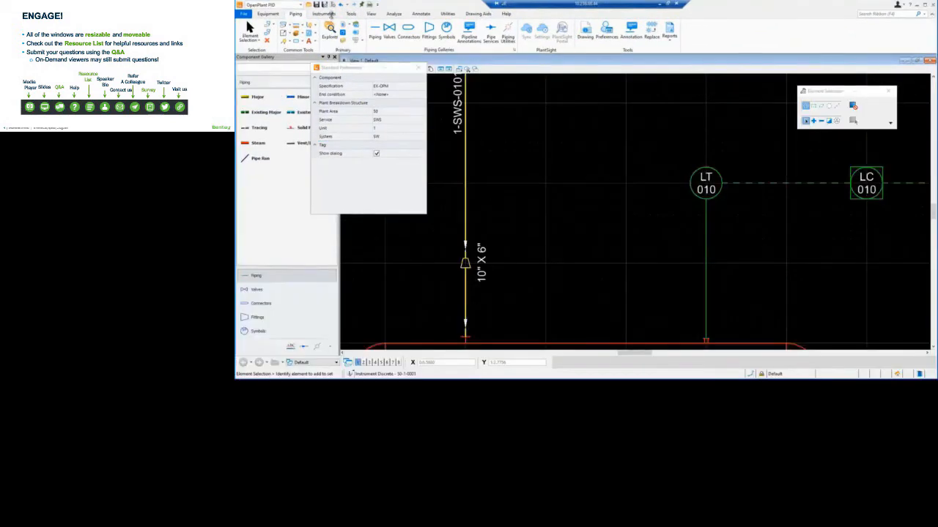
Step: On the Instruments tab, pick a Device Type Code for the instrument loop tag
{"action": "left_click", "coordinate": [323, 13]}
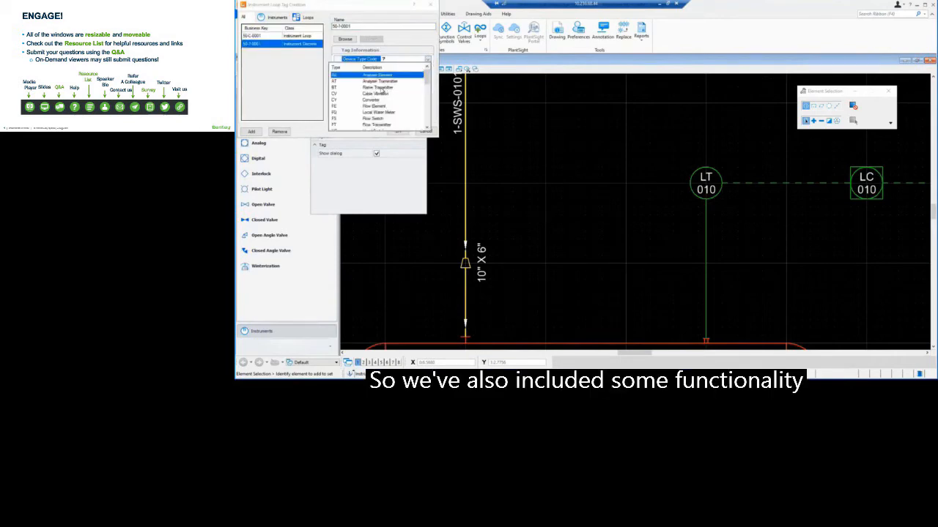
{"action": "left_click", "coordinate": [377, 87]}
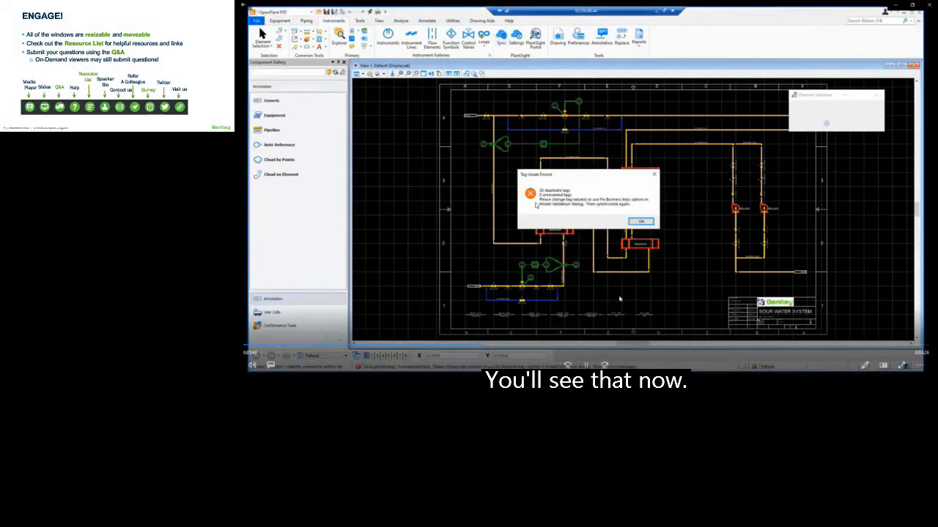
Step: Dismiss the duplicate tag warning, open the OPPID_SYNC log, and locate the component by ID
{"action": "left_click", "coordinate": [640, 222]}
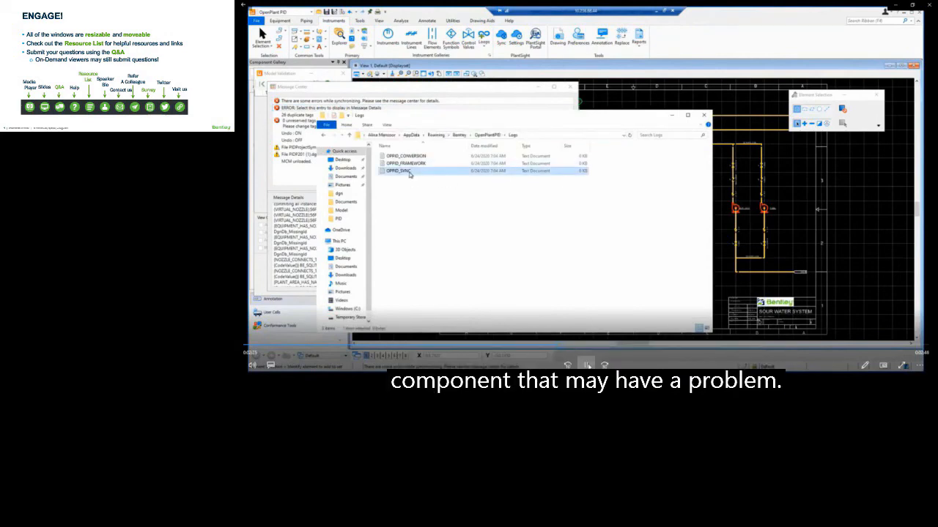
{"action": "double_click", "coordinate": [399, 170]}
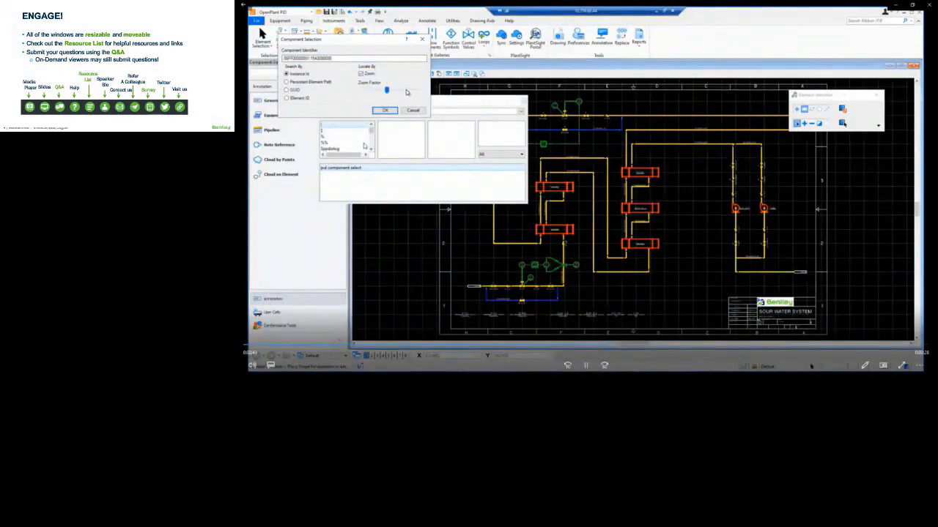
{"action": "left_click", "coordinate": [384, 111]}
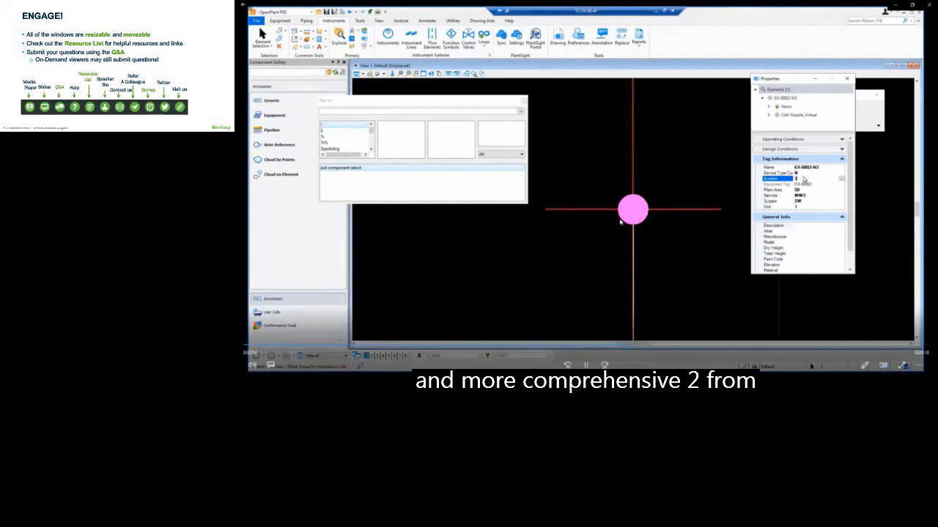
{"action": "mouse_move", "coordinate": [713, 180]}
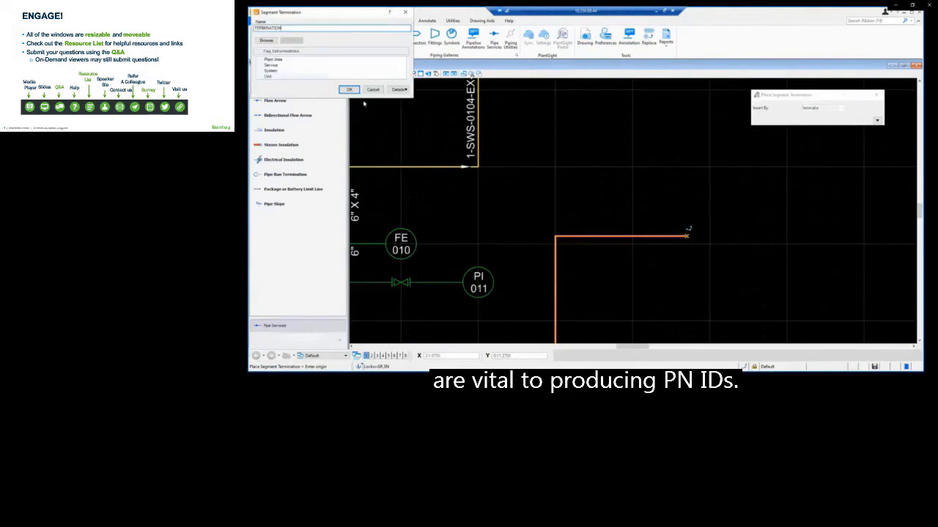
Step: Place the segment termination named TERMINATION and reset the placement command
{"action": "left_click", "coordinate": [349, 89]}
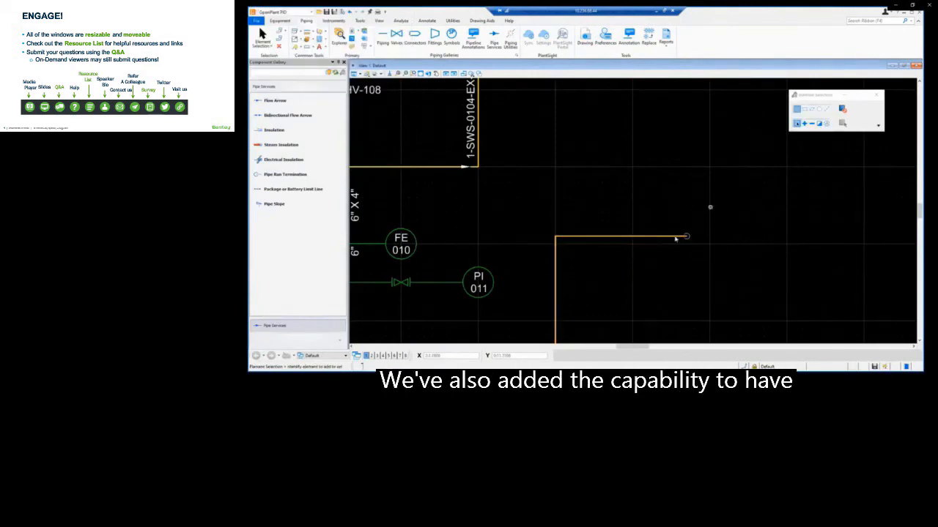
{"action": "right_click", "coordinate": [685, 236]}
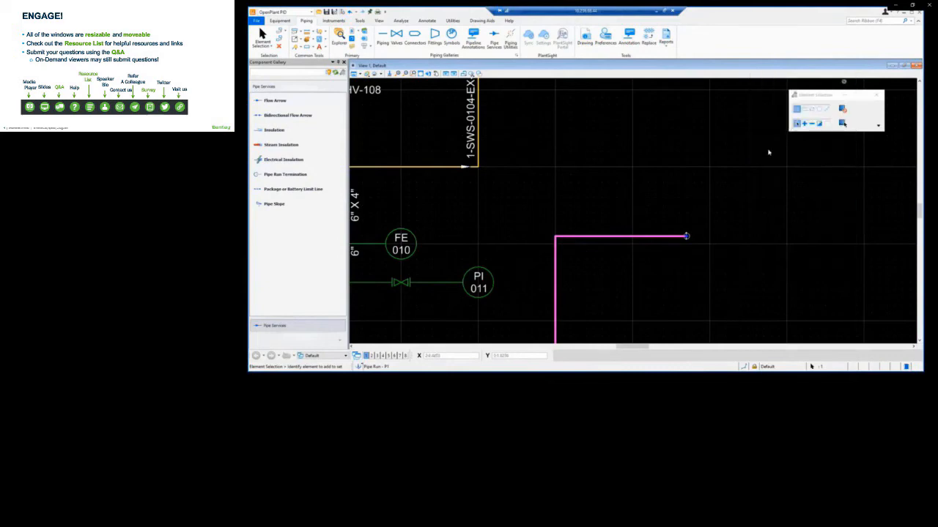
{"action": "right_click", "coordinate": [649, 240]}
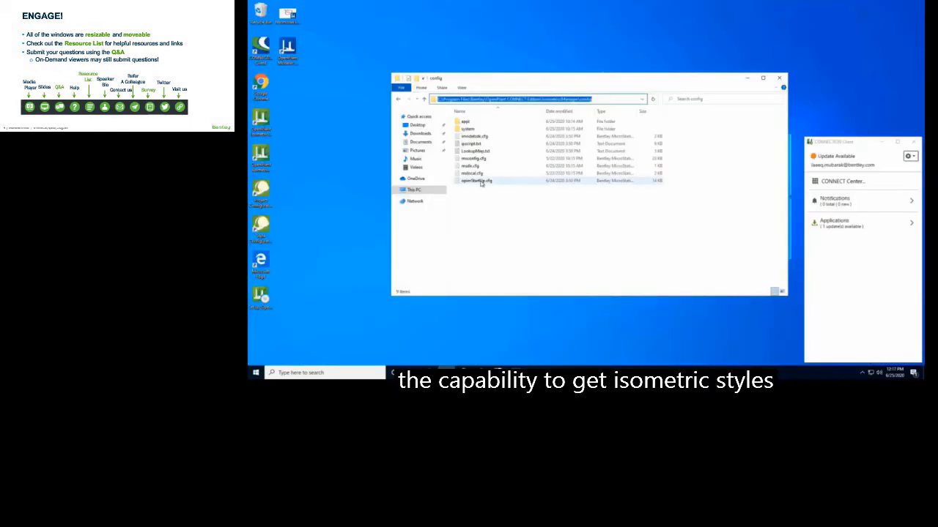
Step: Open opmStartup.cfg in Notepad, scroll to the style folder variables, and close it
{"action": "double_click", "coordinate": [477, 180]}
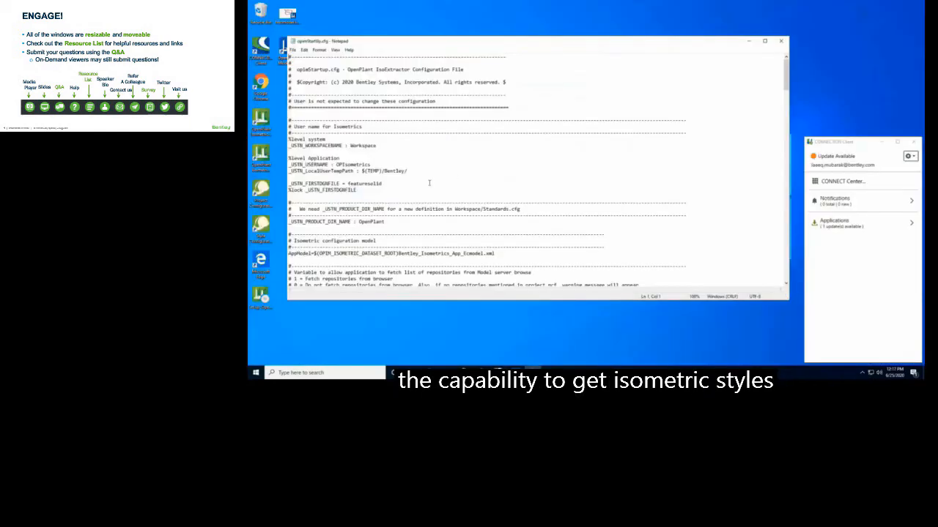
{"action": "scroll", "scroll_direction": "down", "scroll_amount": 3}
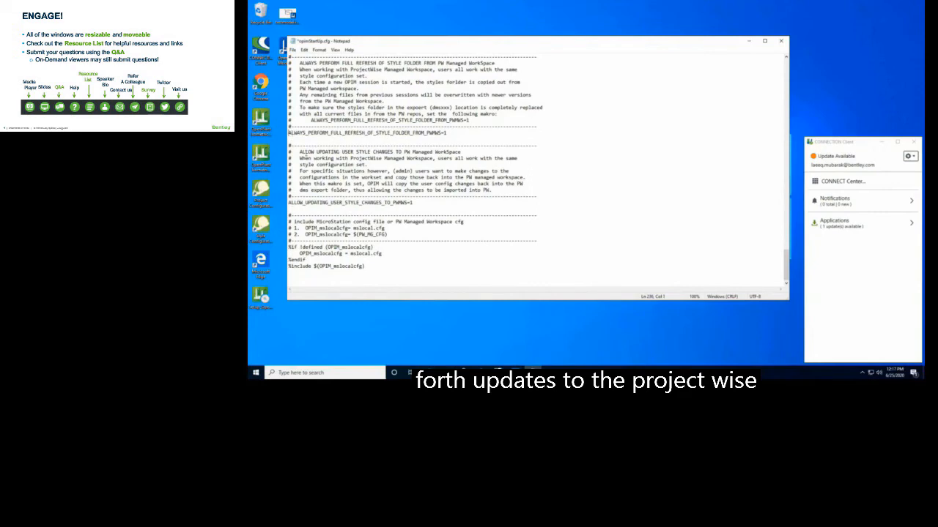
{"action": "left_click", "coordinate": [293, 49]}
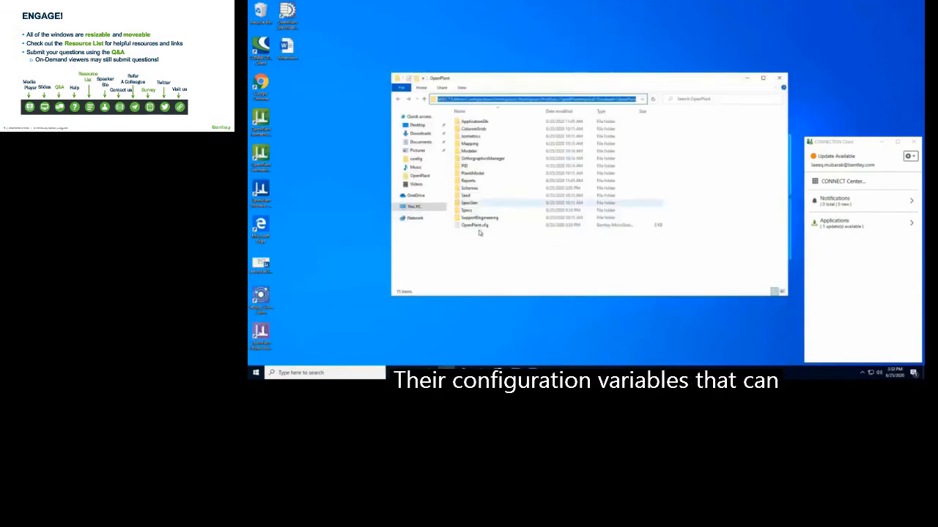
Step: Expand TestDesign5 in Isometrics Manager and set the isometric's design state to In Checking
{"action": "double_click", "coordinate": [474, 225]}
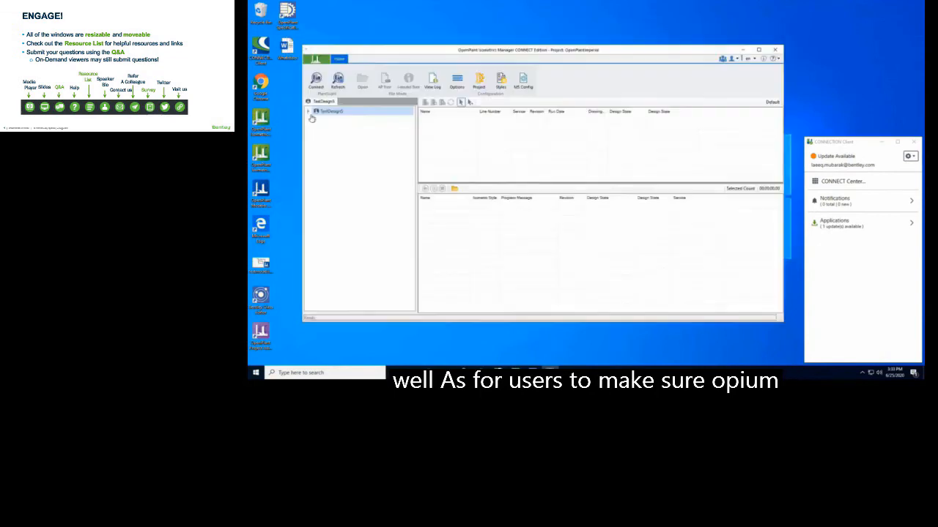
{"action": "left_click", "coordinate": [307, 110]}
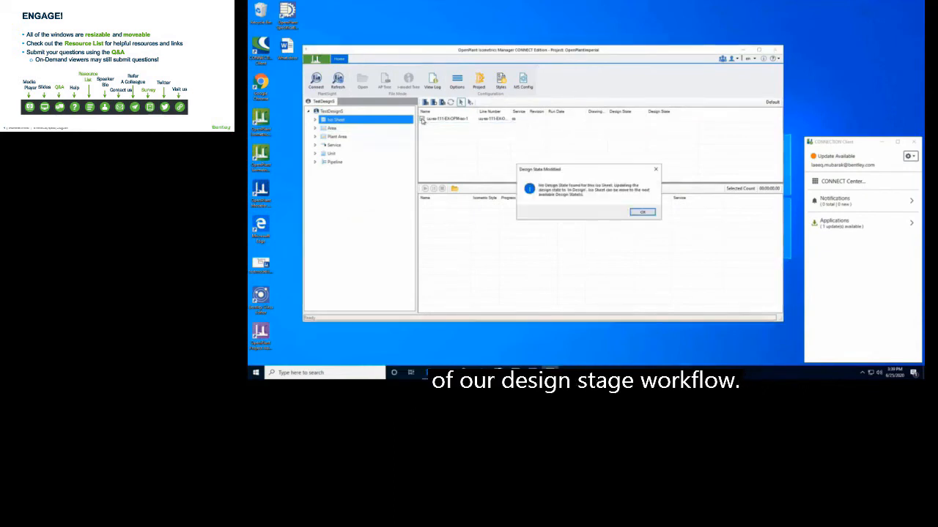
{"action": "right_click", "coordinate": [446, 205]}
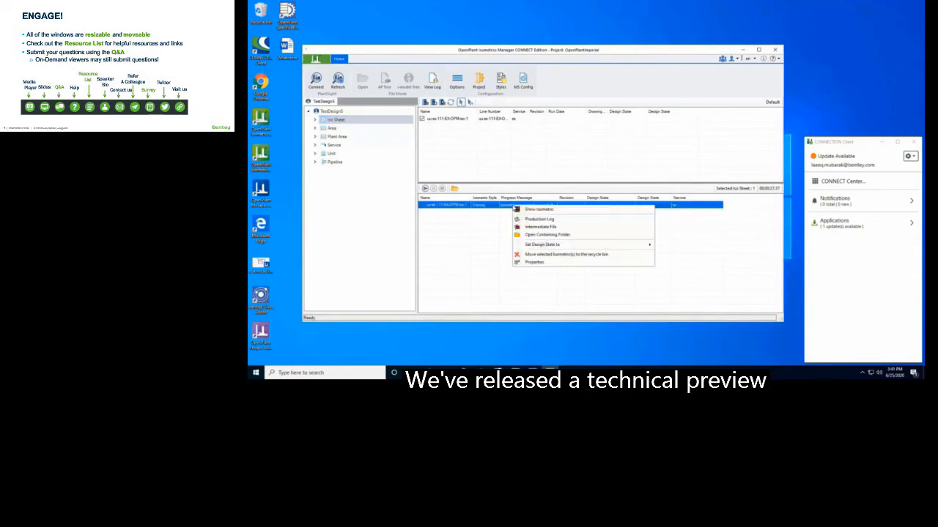
{"action": "mouse_move", "coordinate": [542, 245]}
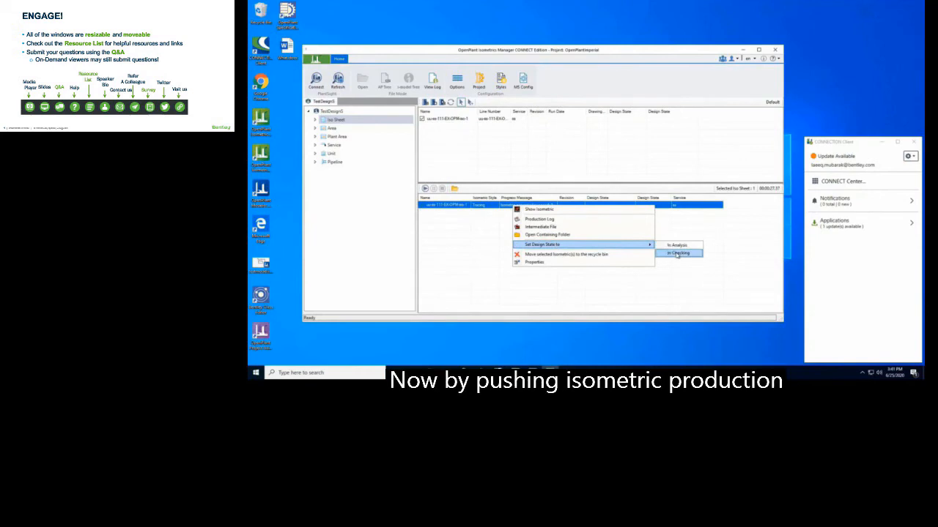
{"action": "left_click", "coordinate": [677, 252]}
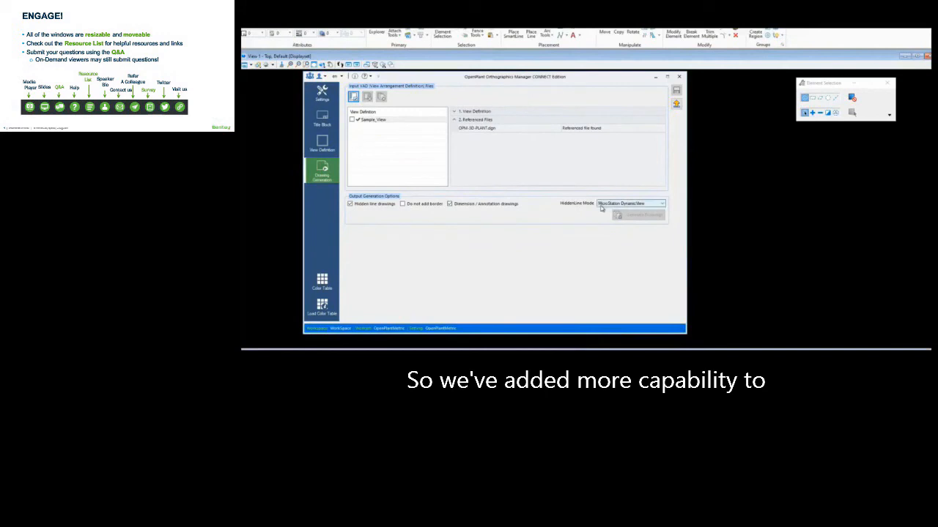
Step: Set the hidden-line removal mode to MicroStation DynamicView
{"action": "left_click", "coordinate": [660, 203]}
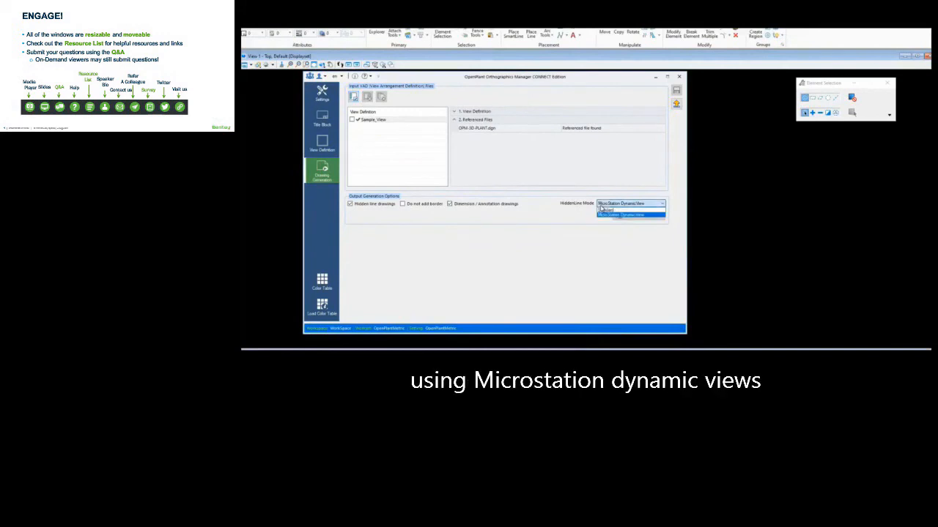
{"action": "left_click", "coordinate": [621, 205]}
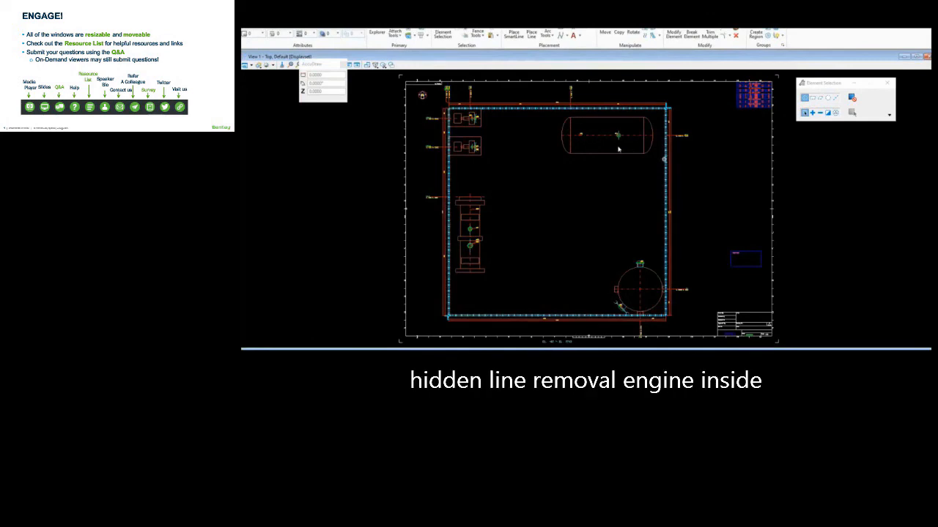
{"action": "mouse_move", "coordinate": [614, 184]}
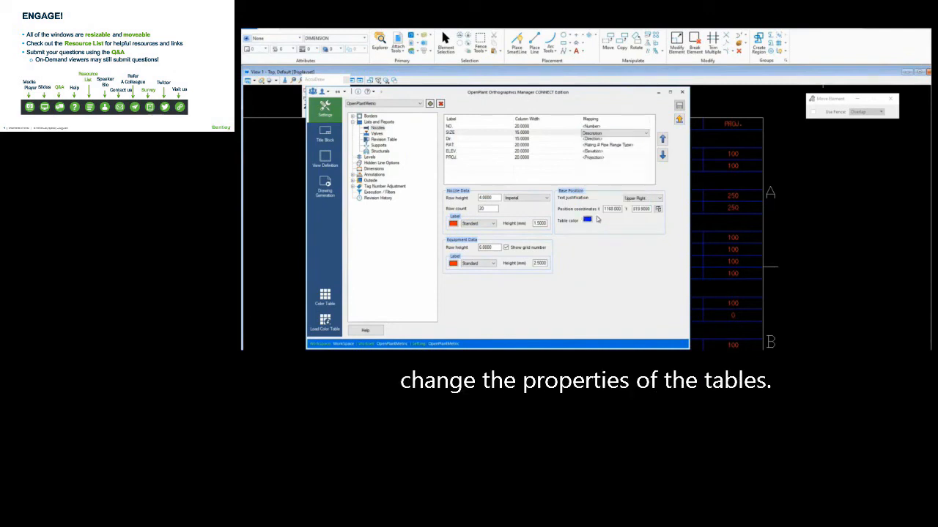
Step: Map the nozzle table's second column to Description and edit its column width
{"action": "left_click", "coordinate": [453, 132]}
{"action": "type", "text": "Test Desc"}
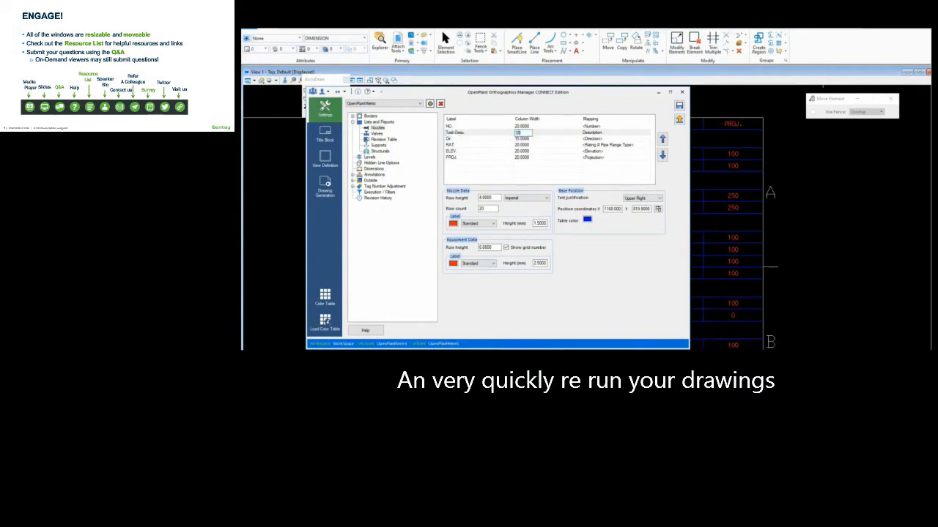
{"action": "left_click", "coordinate": [681, 92]}
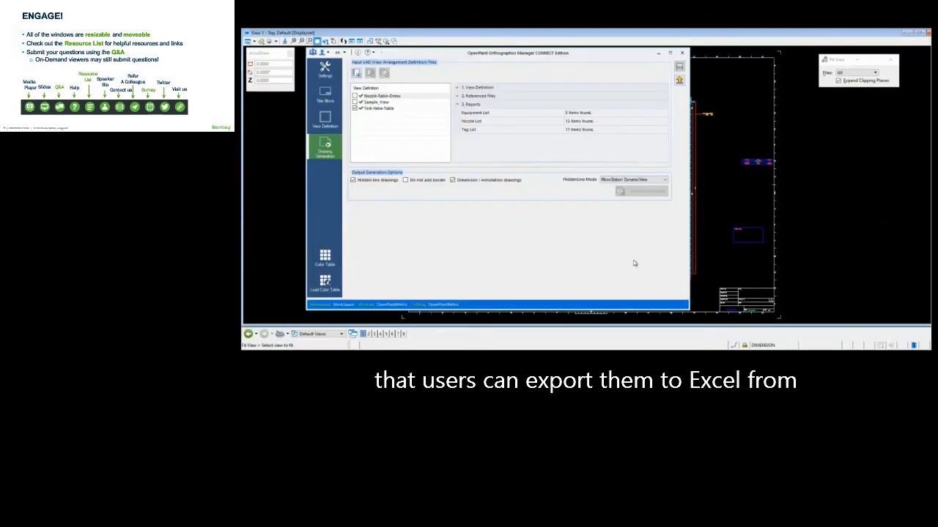
Step: Open the Drawing Generation page to view the Equipment, Nozzle and Tag List reports
{"action": "left_click", "coordinate": [379, 108]}
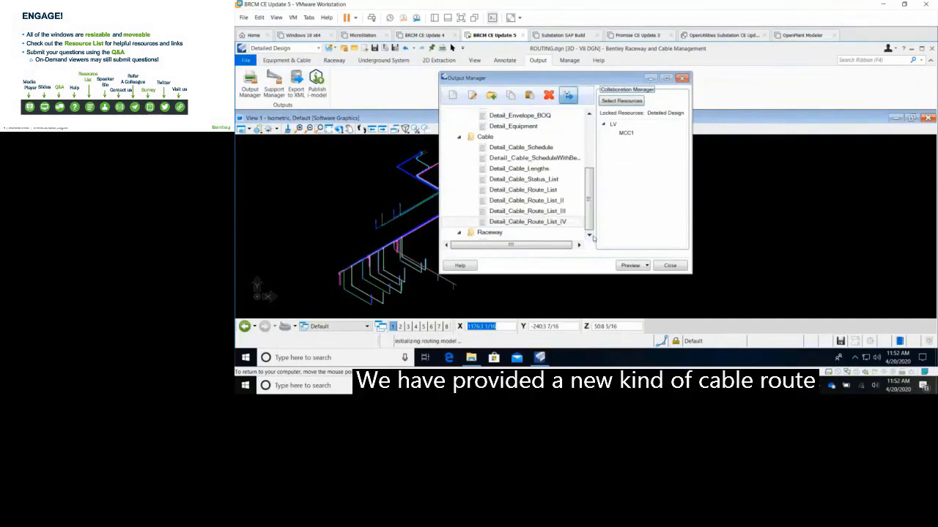
Step: Select the Detail_Cable_Route_List_IV cable report and preview it
{"action": "left_click", "coordinate": [629, 265]}
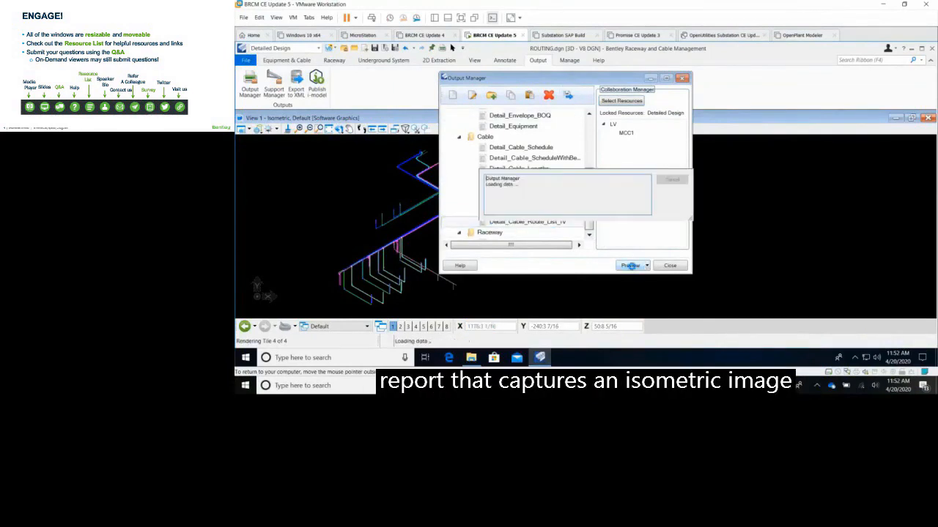
{"action": "left_click", "coordinate": [629, 265]}
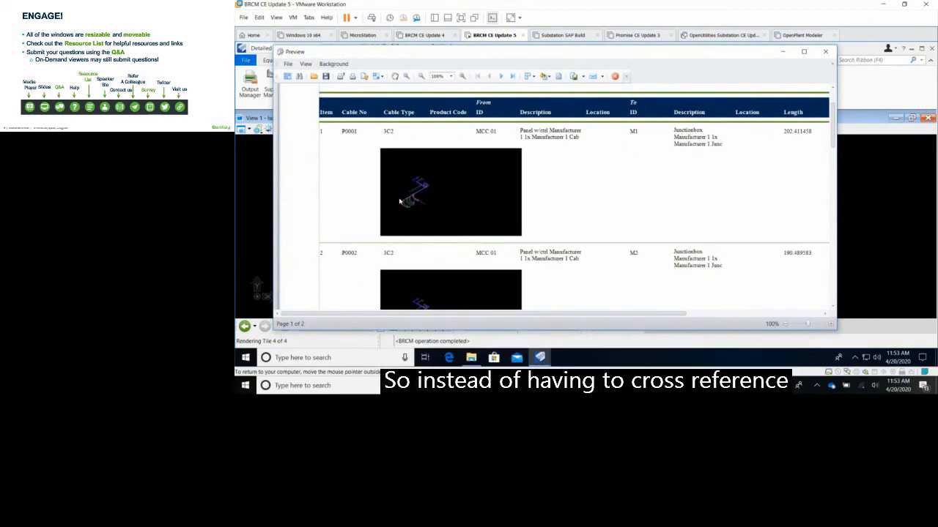
{"action": "scroll", "scroll_direction": "down", "scroll_amount": 3}
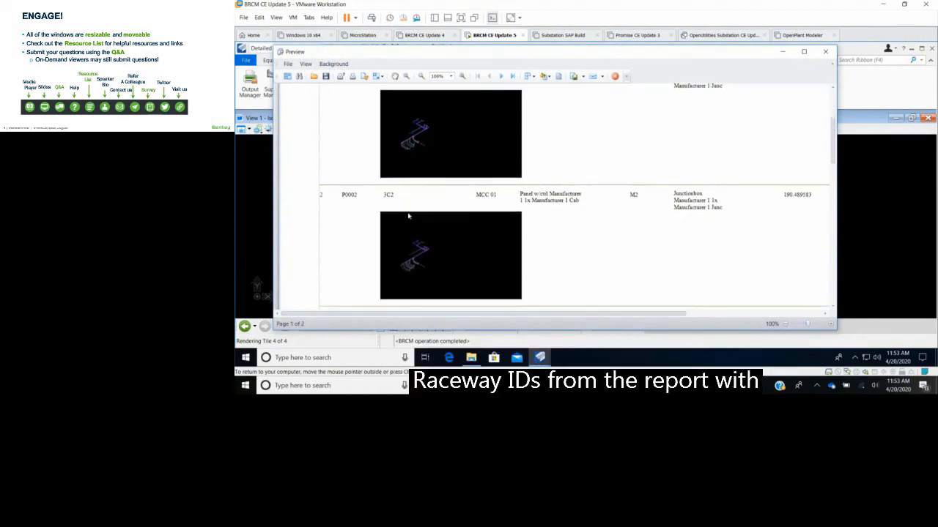
{"action": "scroll", "scroll_direction": "down", "scroll_amount": 3}
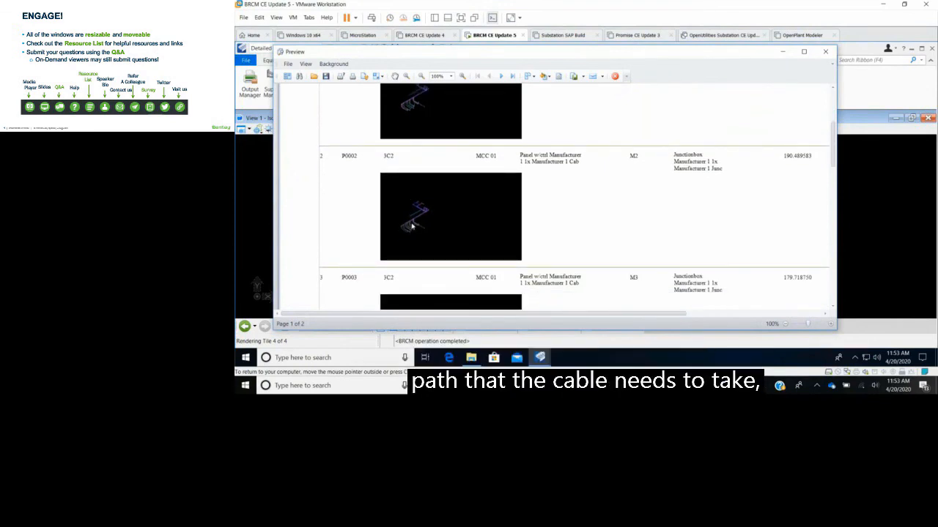
{"action": "scroll", "scroll_direction": "down", "scroll_amount": 3}
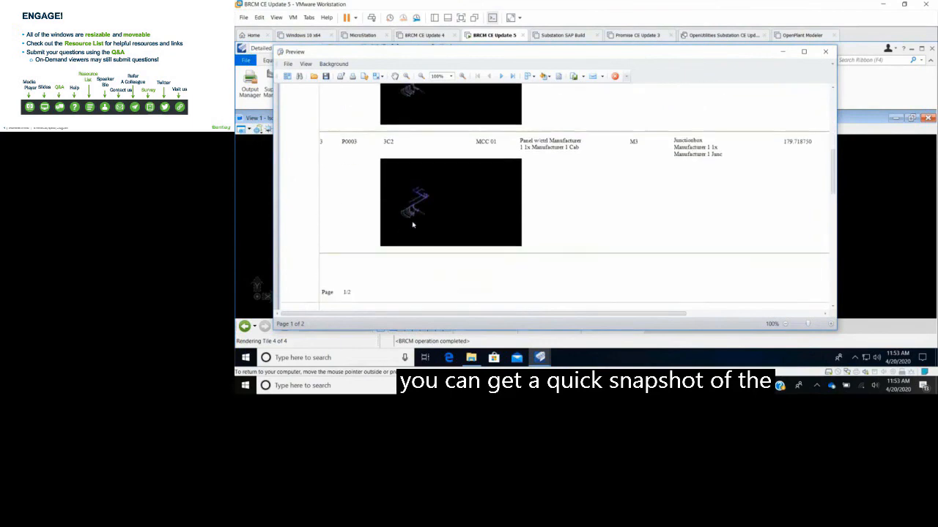
{"action": "scroll", "scroll_direction": "up", "scroll_amount": 3}
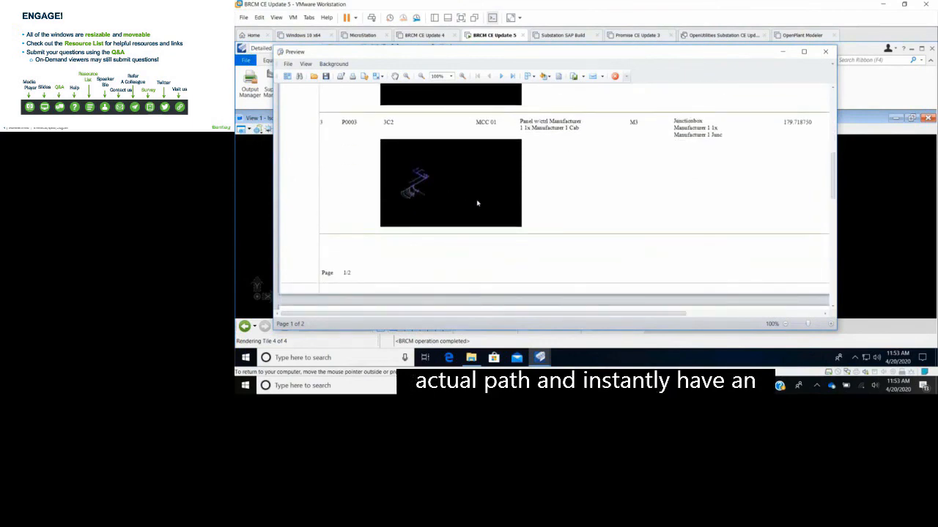